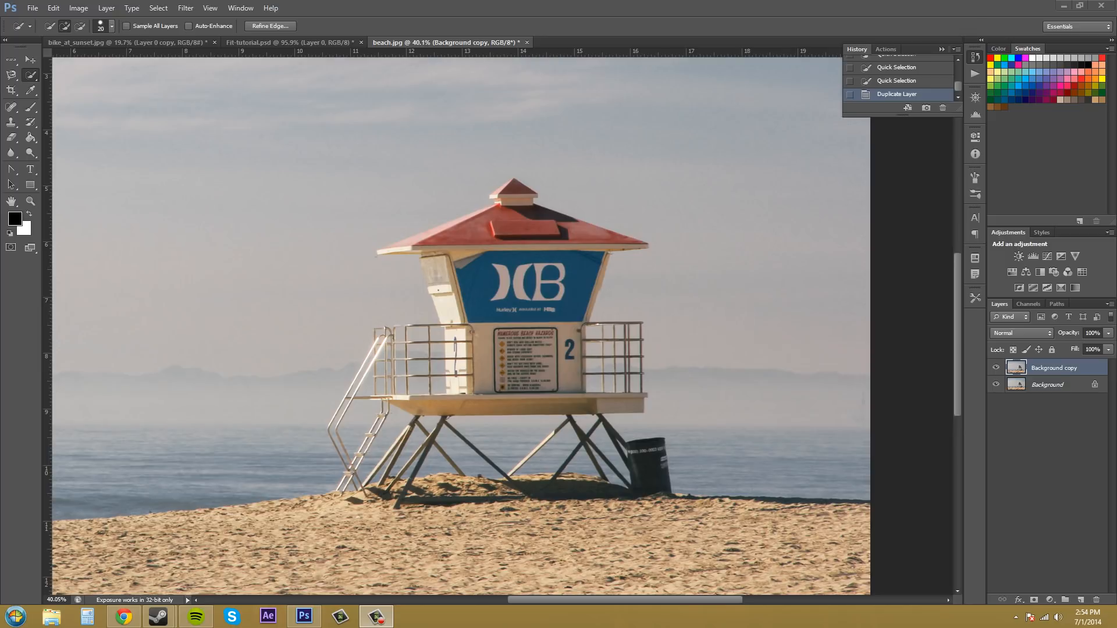
{"action": "mouse_move", "coordinate": [409, 306]}
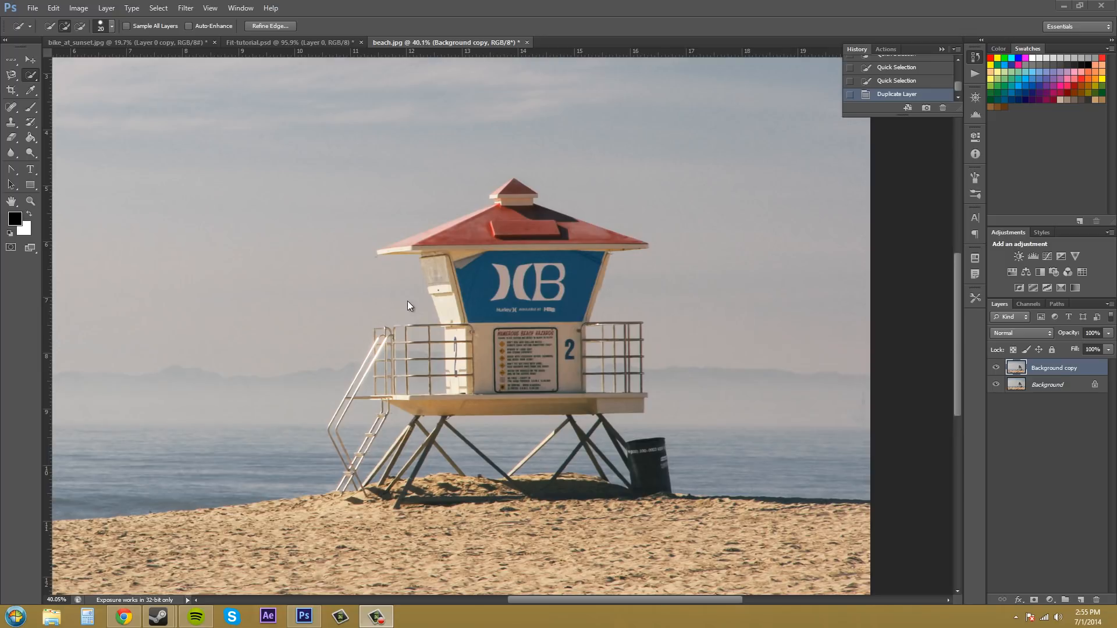
{"action": "mouse_move", "coordinate": [344, 296]}
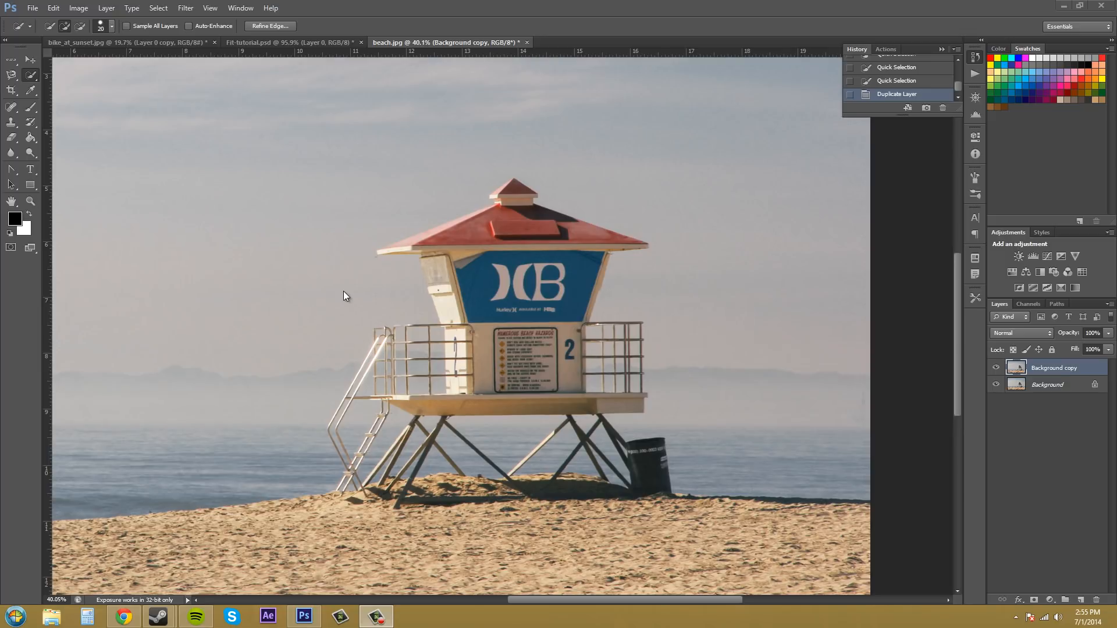
{"action": "mouse_move", "coordinate": [239, 31]}
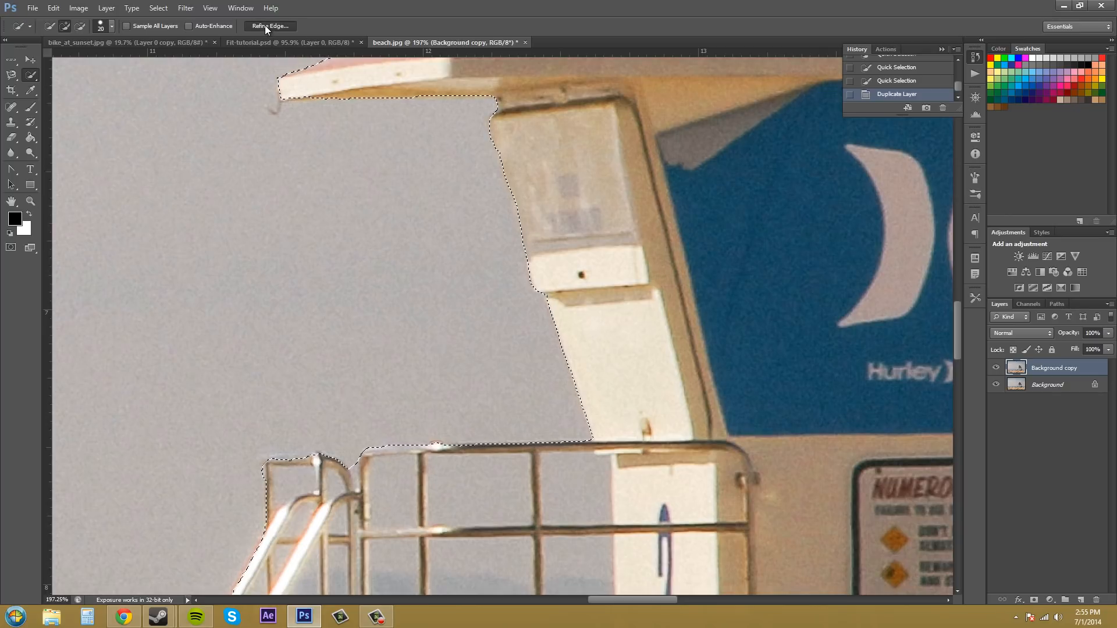
{"action": "mouse_move", "coordinate": [325, 36]}
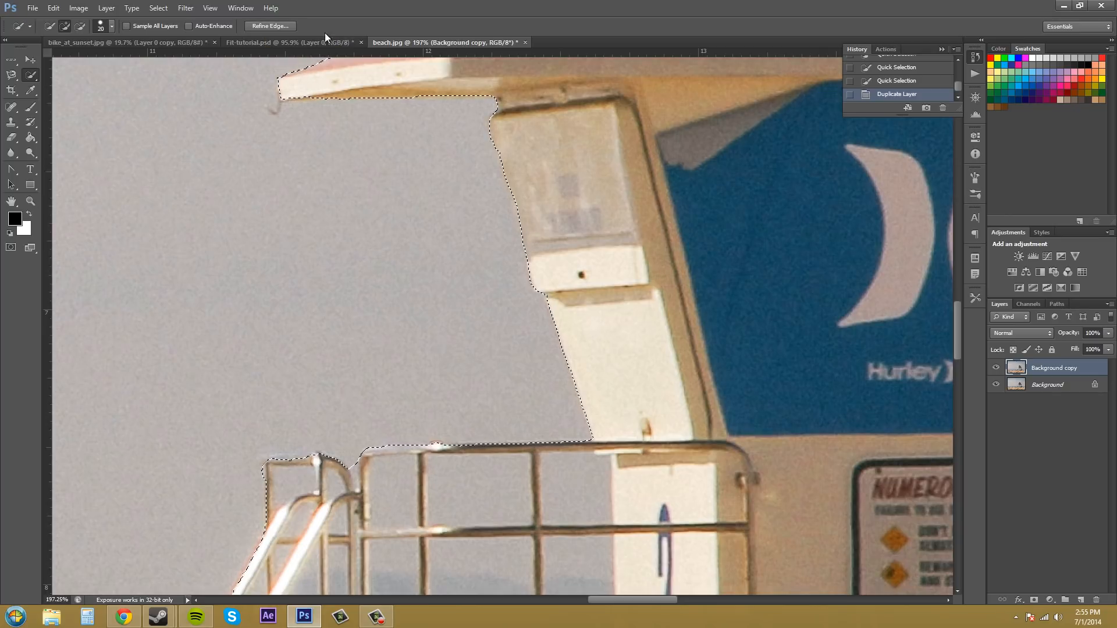
{"action": "left_click", "coordinate": [12, 76]}
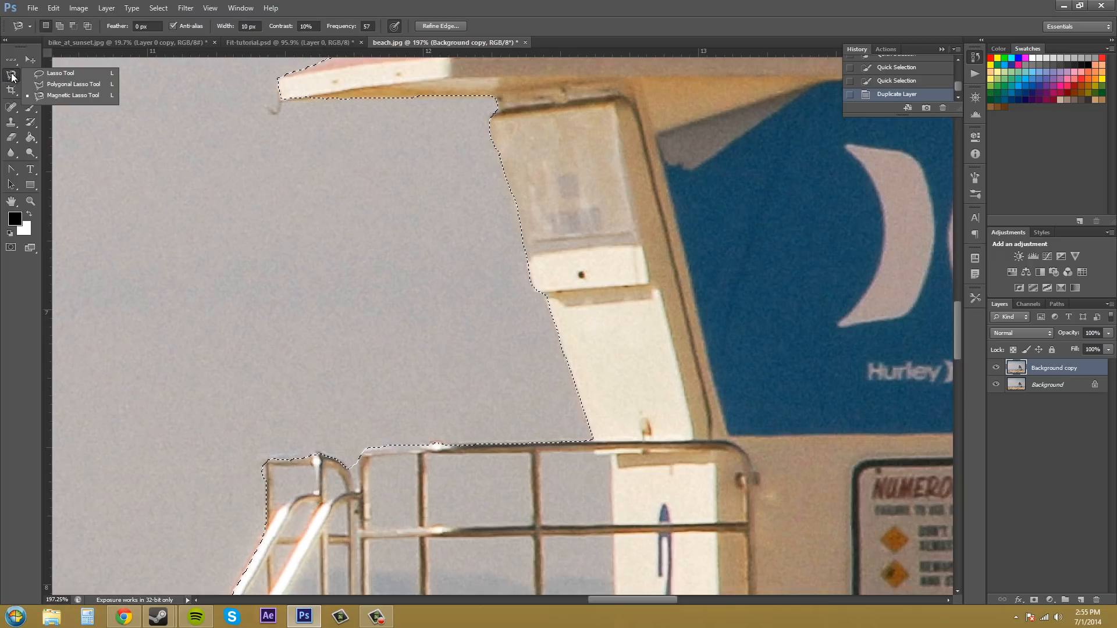
{"action": "left_click", "coordinate": [60, 73]}
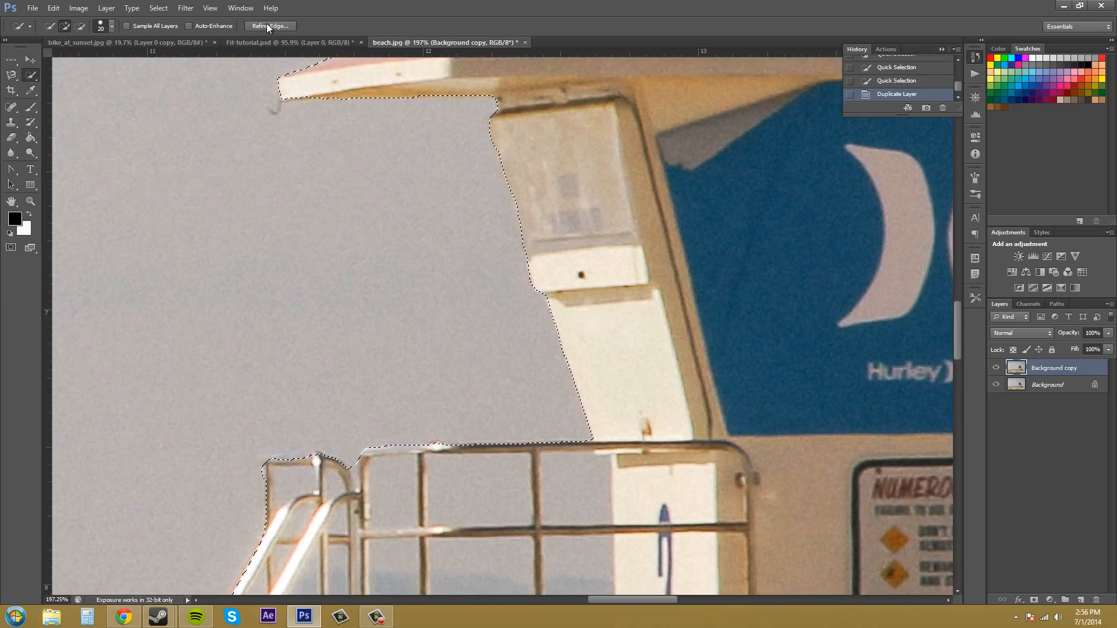
Step: Open Refine Edge for the tower selection, move the dialog aside, and preview Marching Ants
{"action": "left_click", "coordinate": [270, 26]}
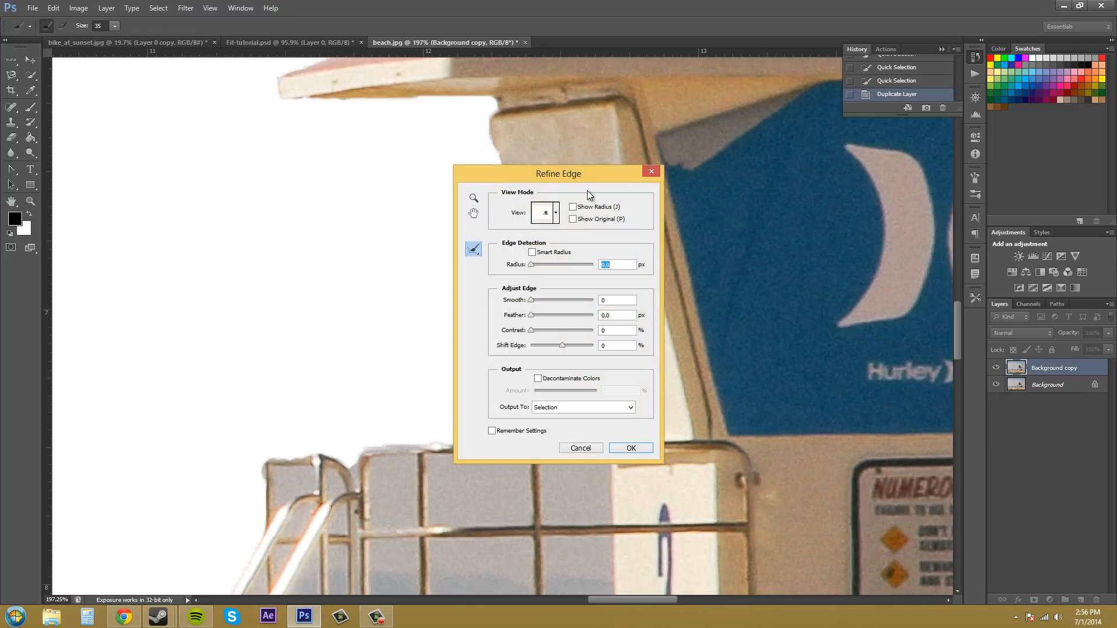
{"action": "left_click_drag", "start_coordinate": [558, 174], "coordinate": [243, 152]}
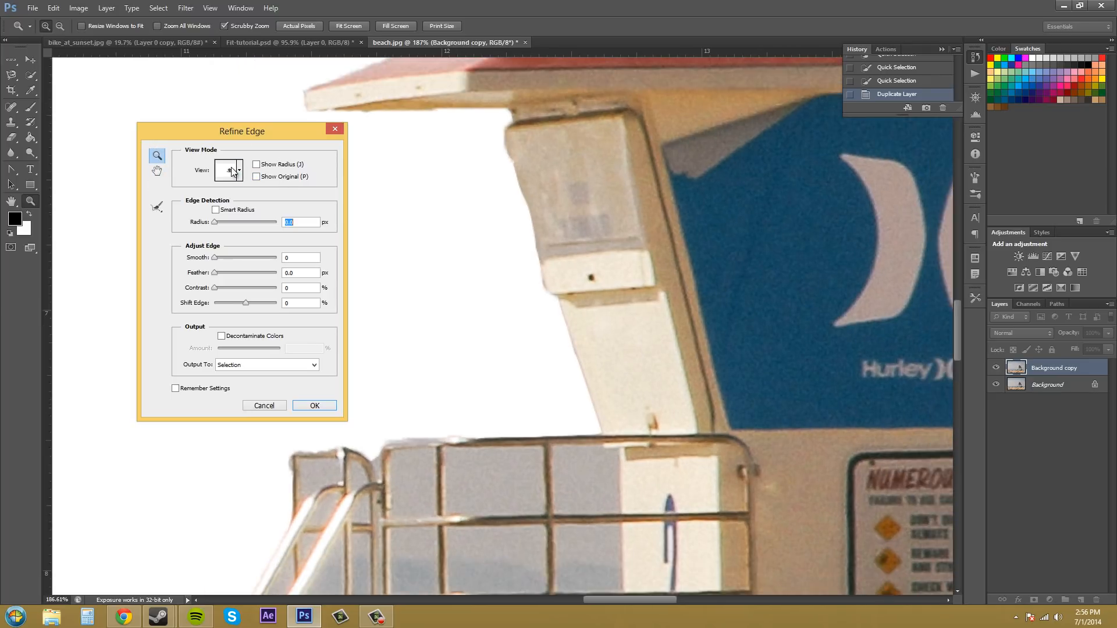
{"action": "left_click", "coordinate": [230, 169]}
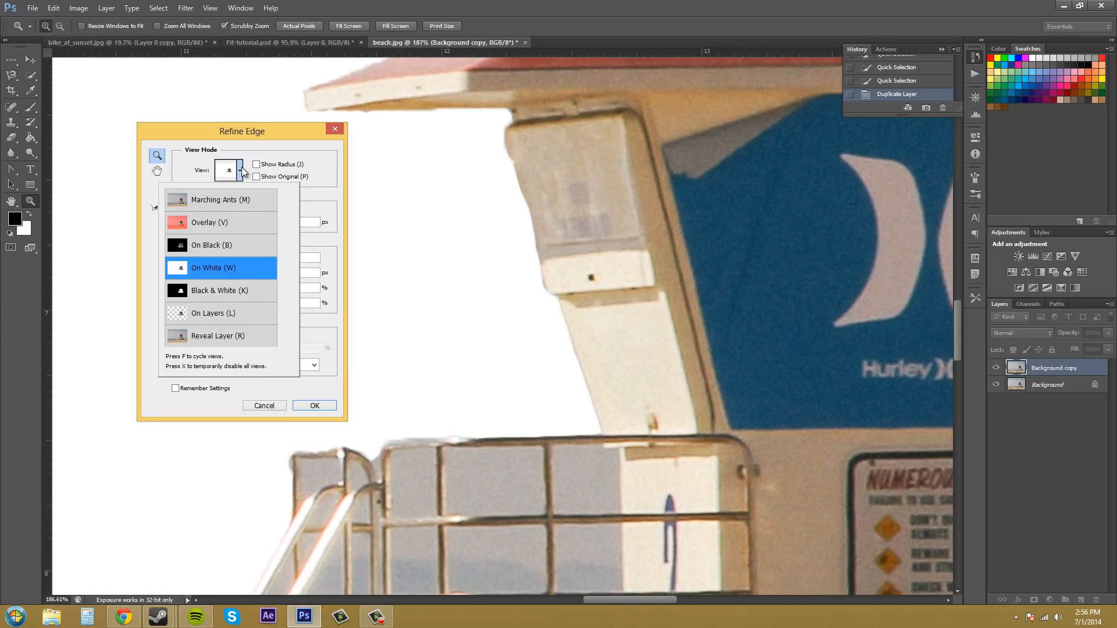
{"action": "left_click", "coordinate": [220, 200]}
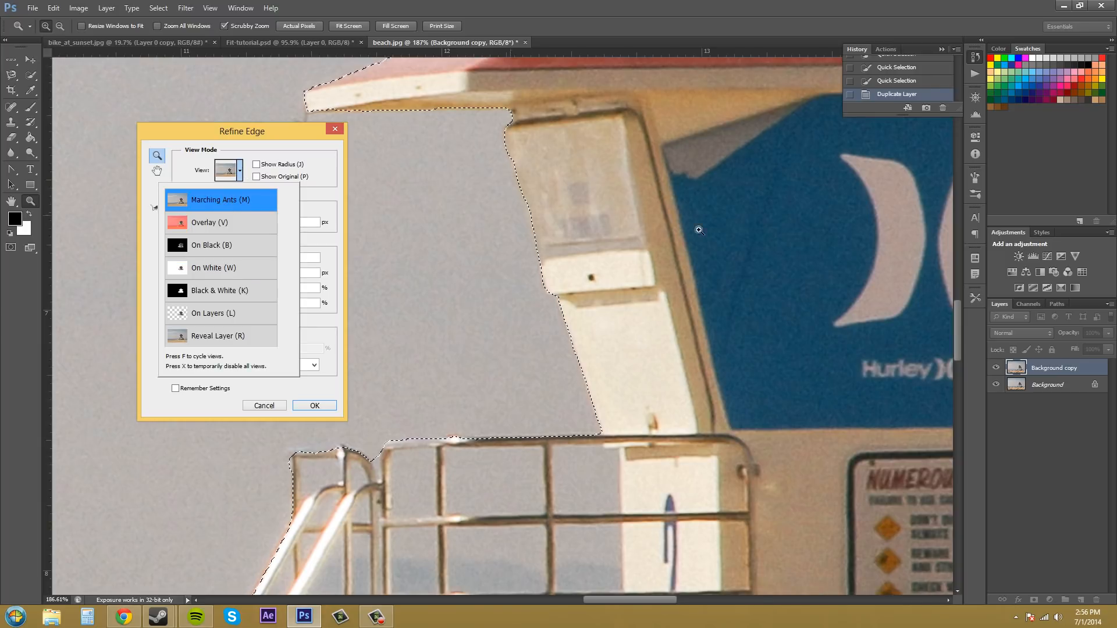
{"action": "mouse_move", "coordinate": [364, 206]}
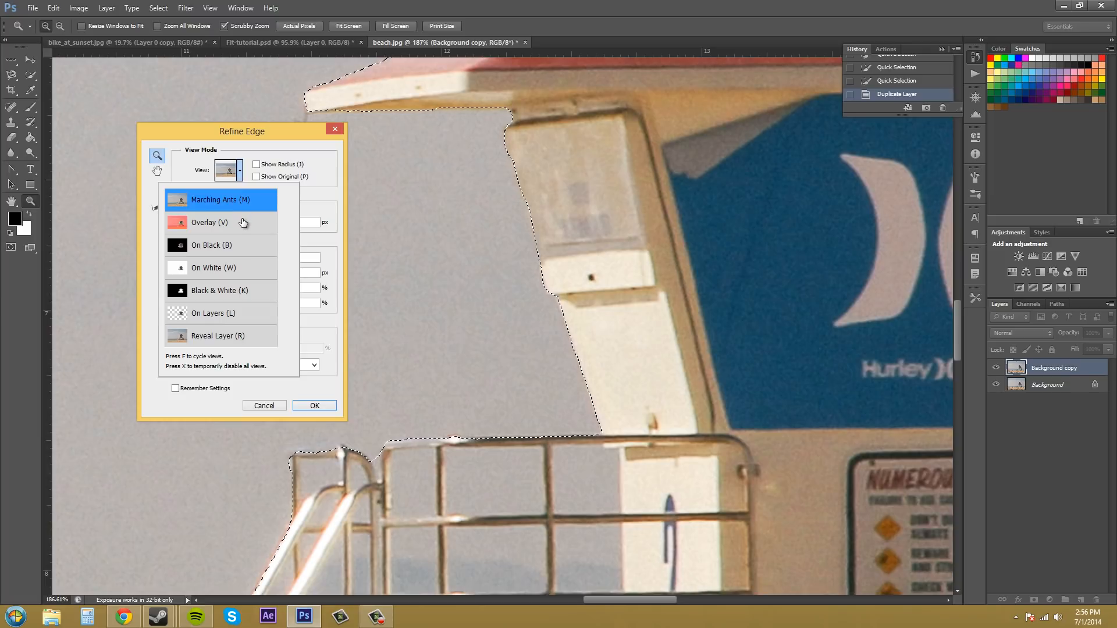
{"action": "mouse_move", "coordinate": [241, 226]}
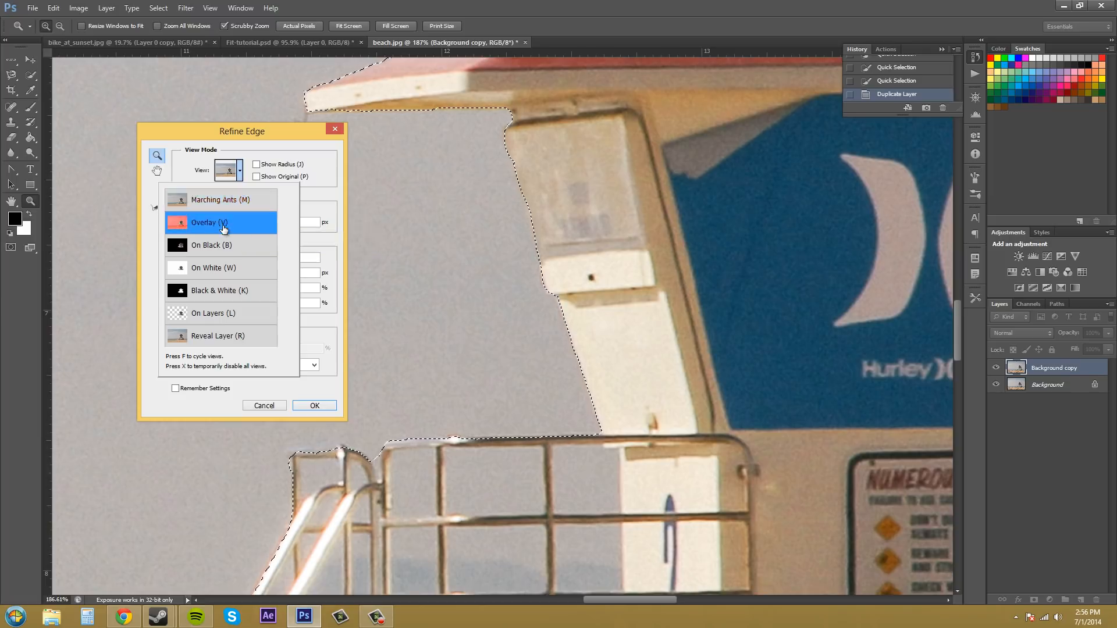
Step: Compare the Overlay, On Black, Black & White and On Layers previews of the cutout
{"action": "left_click", "coordinate": [209, 222]}
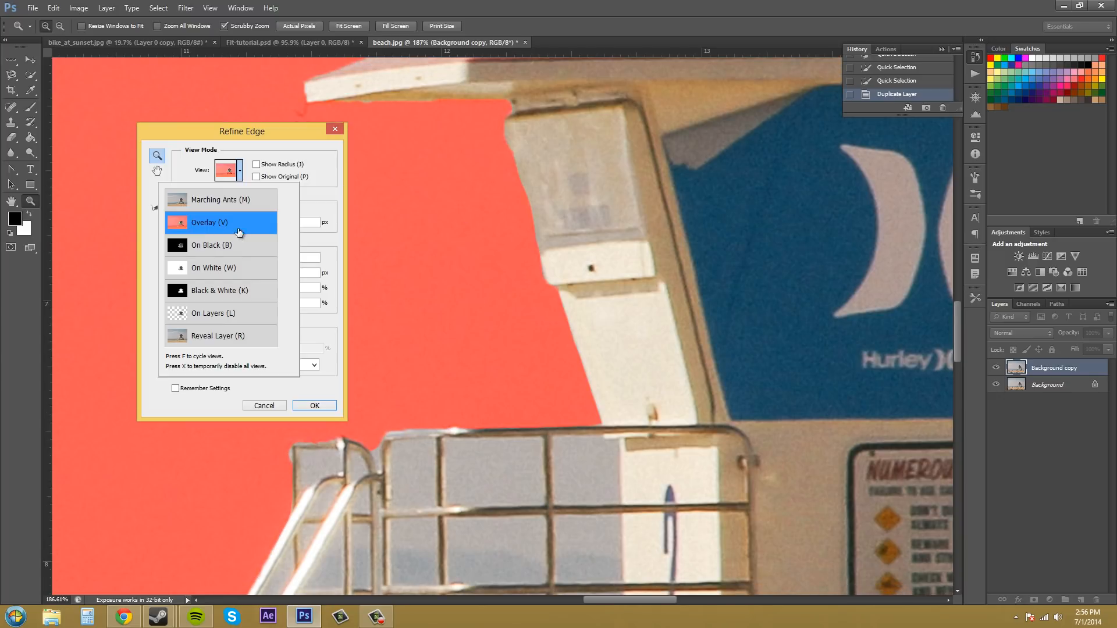
{"action": "left_click", "coordinate": [211, 245]}
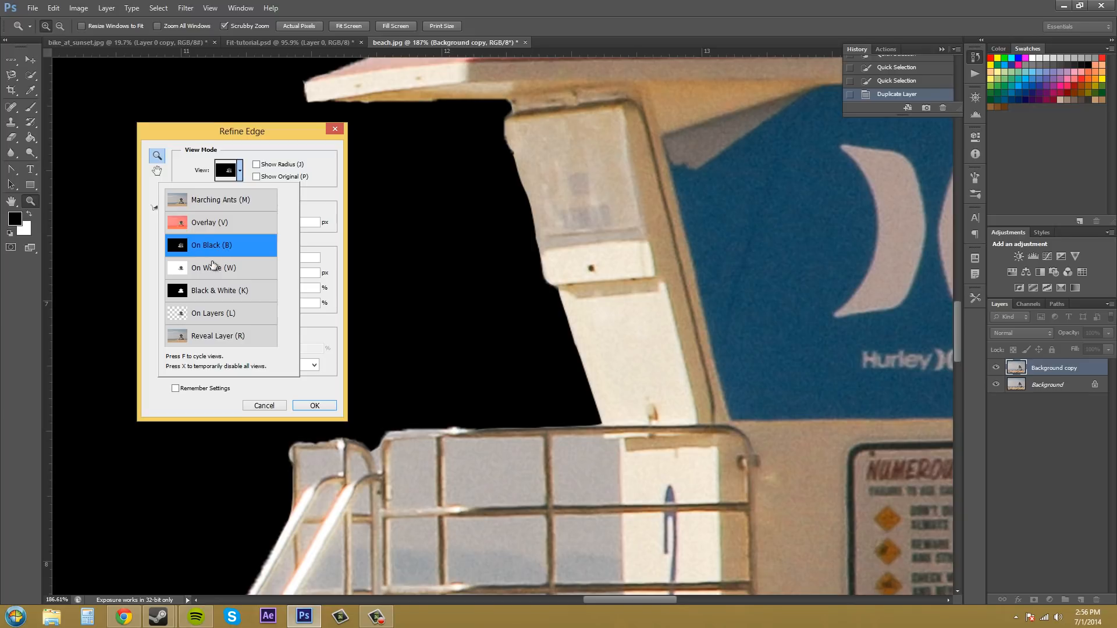
{"action": "left_click", "coordinate": [219, 291]}
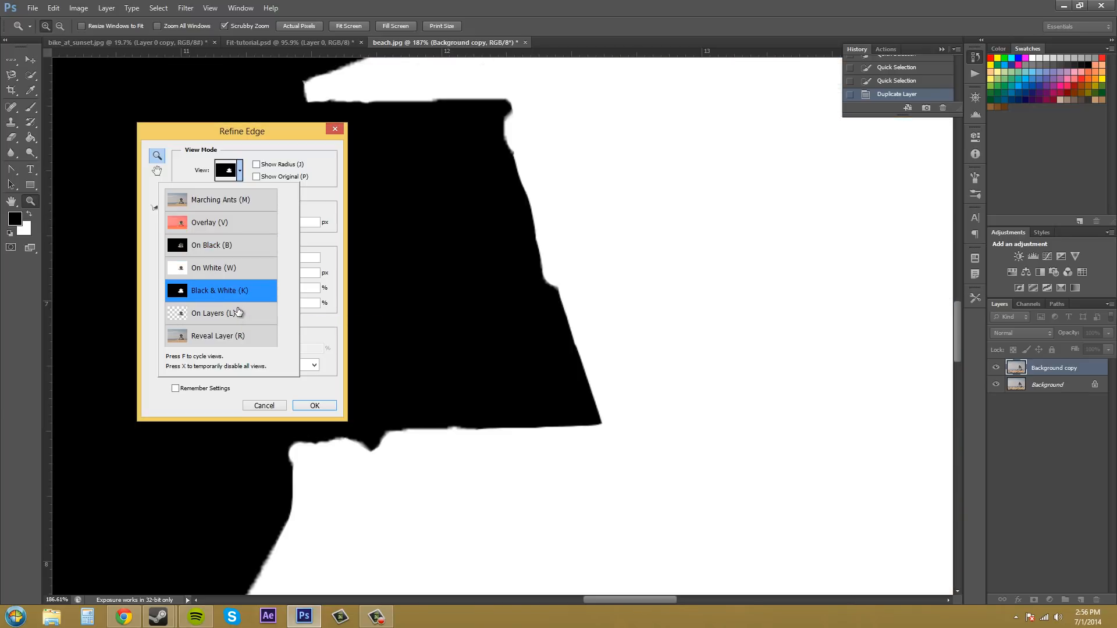
{"action": "left_click", "coordinate": [212, 312]}
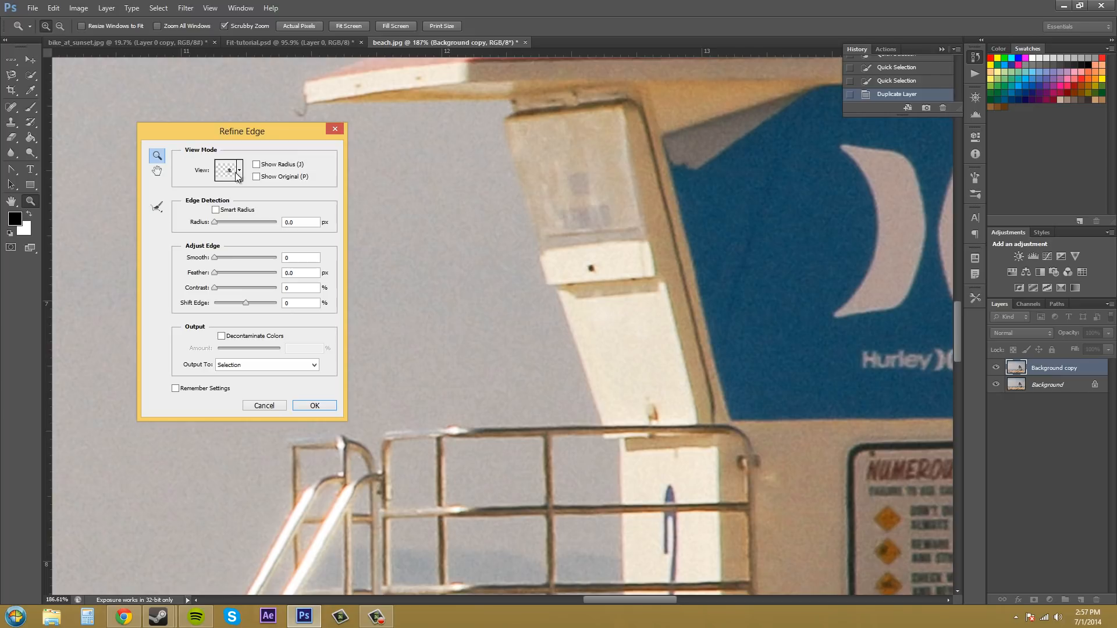
{"action": "mouse_move", "coordinate": [262, 207]}
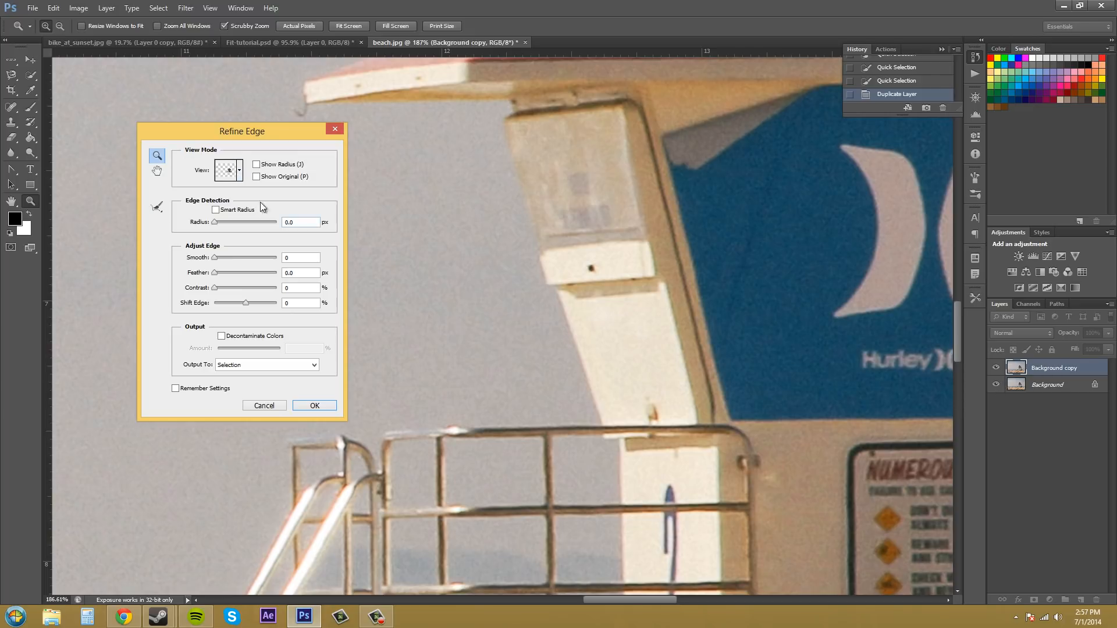
Step: Switch the preview back to Marching Ants and move the dialog further from the tower
{"action": "left_click", "coordinate": [239, 171]}
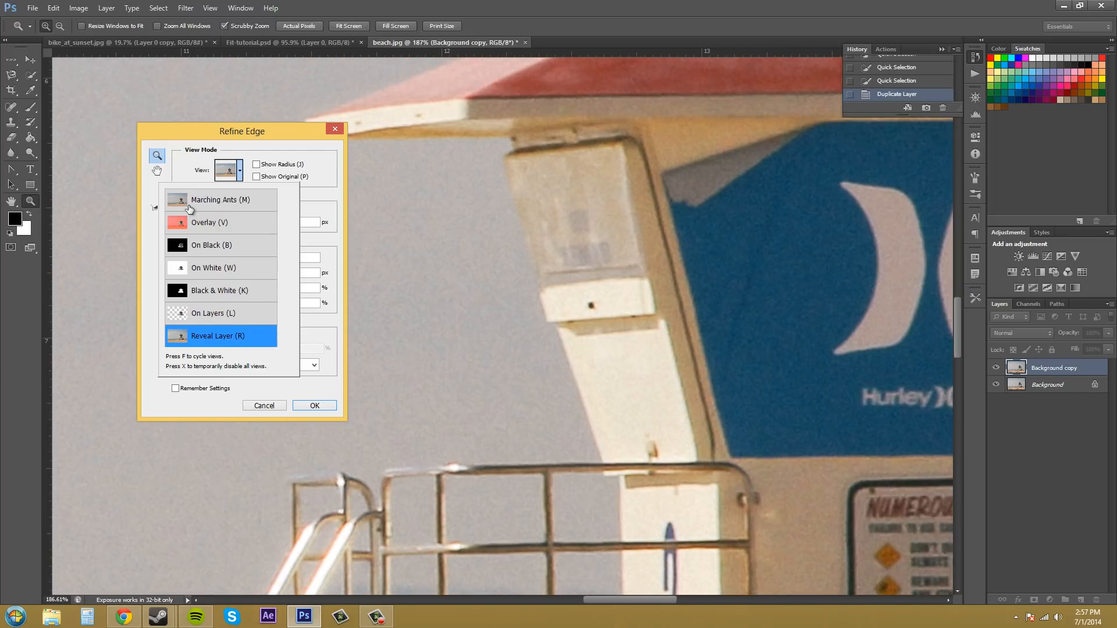
{"action": "left_click", "coordinate": [220, 200]}
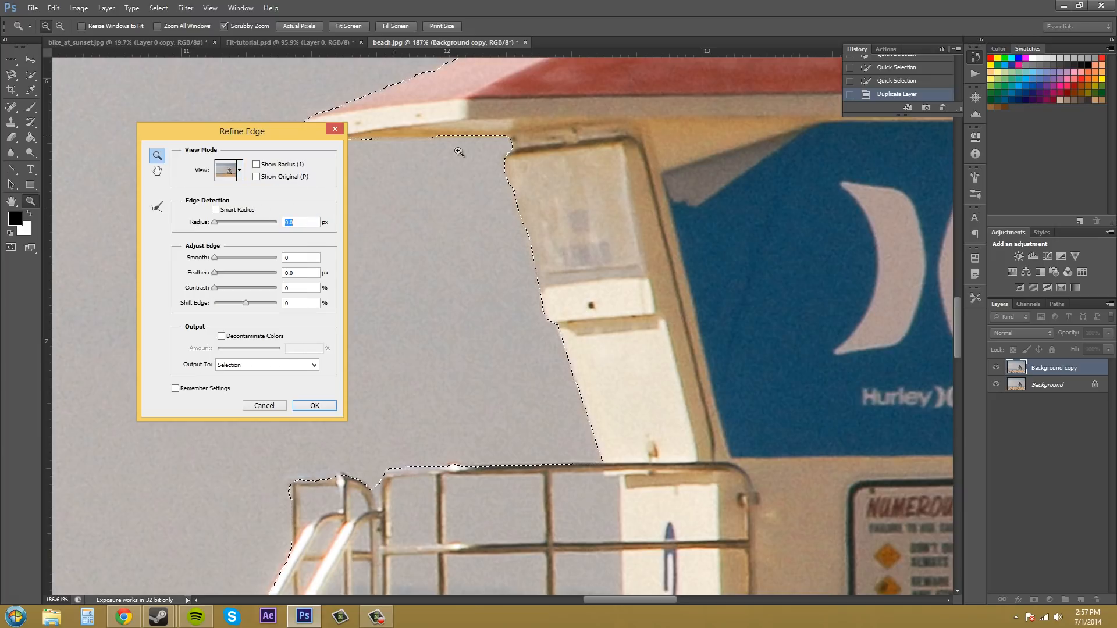
{"action": "left_click_drag", "start_coordinate": [241, 131], "coordinate": [206, 194]}
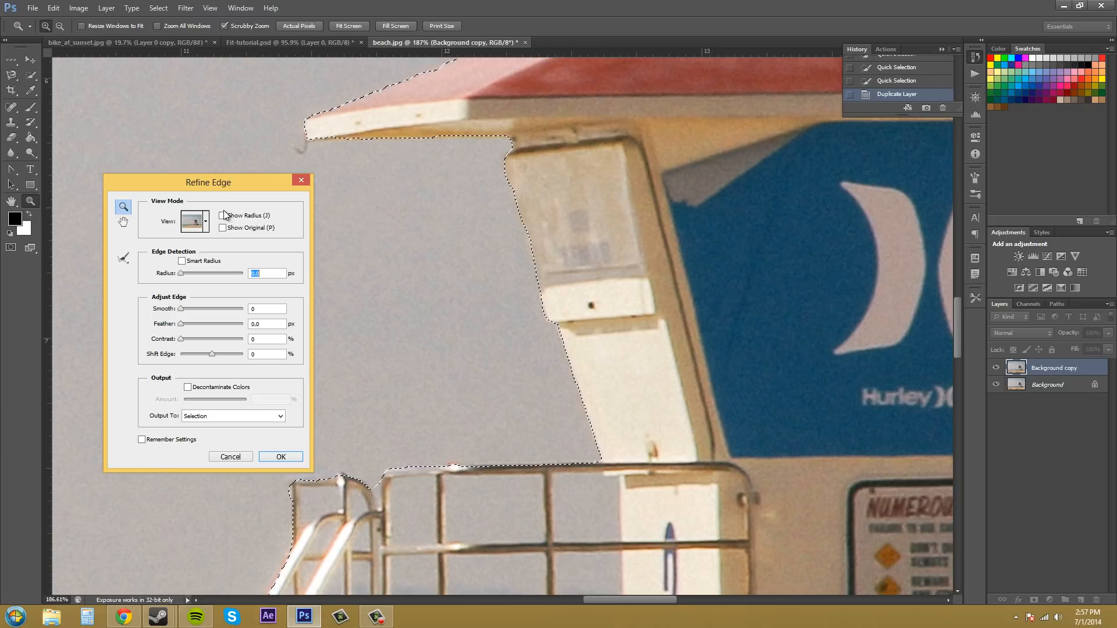
Step: Turn on Show Radius, try the Radius slider, and enter a Radius of 0 px
{"action": "left_click", "coordinate": [223, 227]}
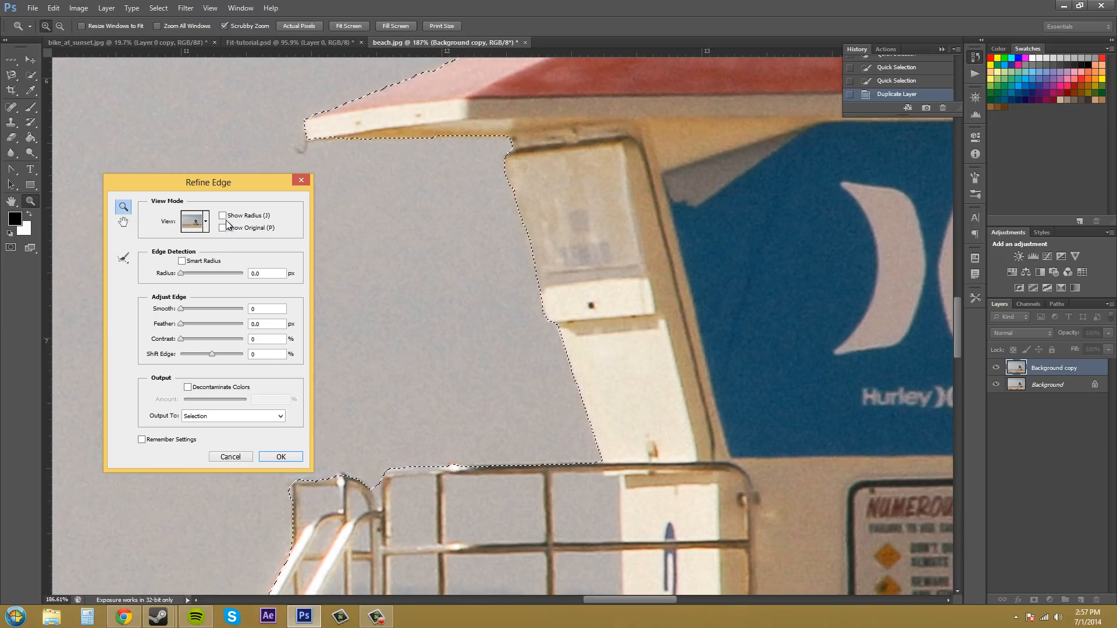
{"action": "left_click", "coordinate": [193, 221]}
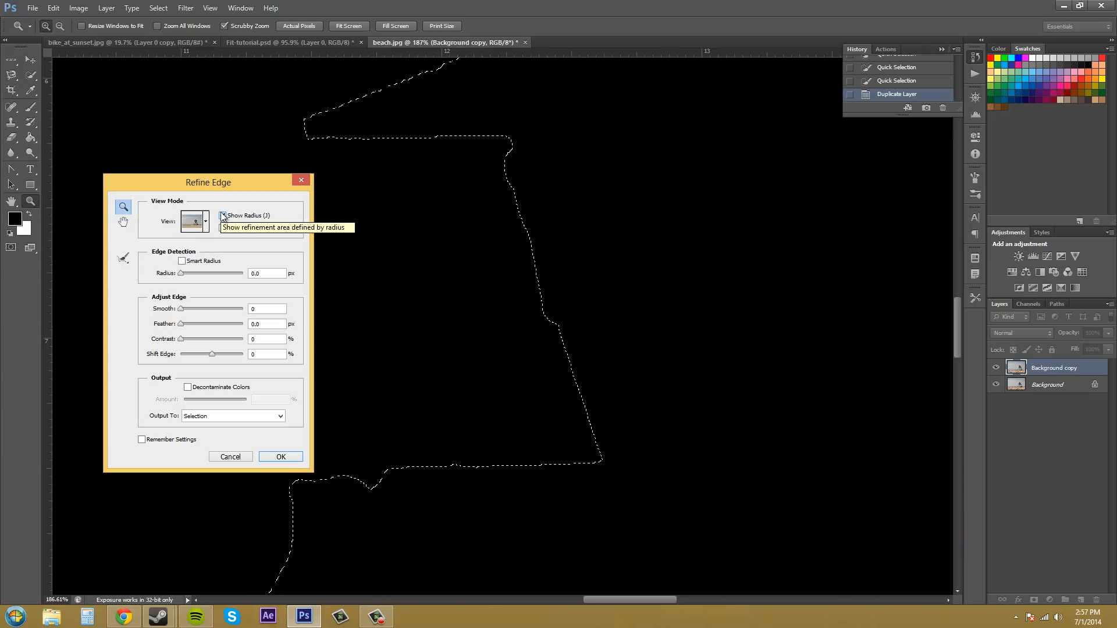
{"action": "left_click", "coordinate": [222, 215]}
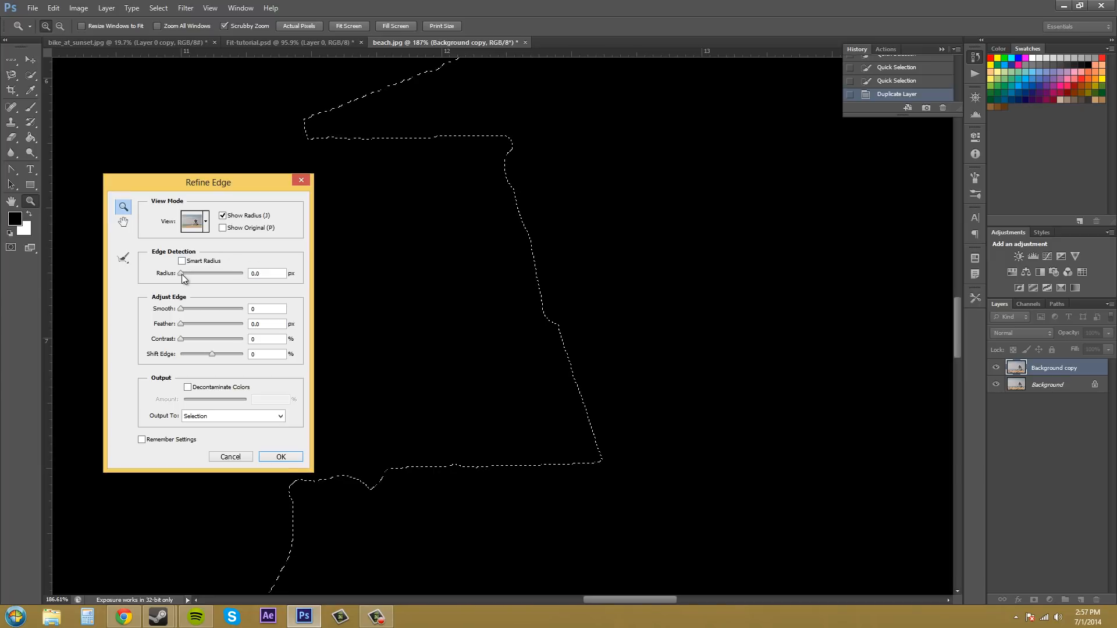
{"action": "left_click_drag", "start_coordinate": [181, 276], "coordinate": [190, 275]}
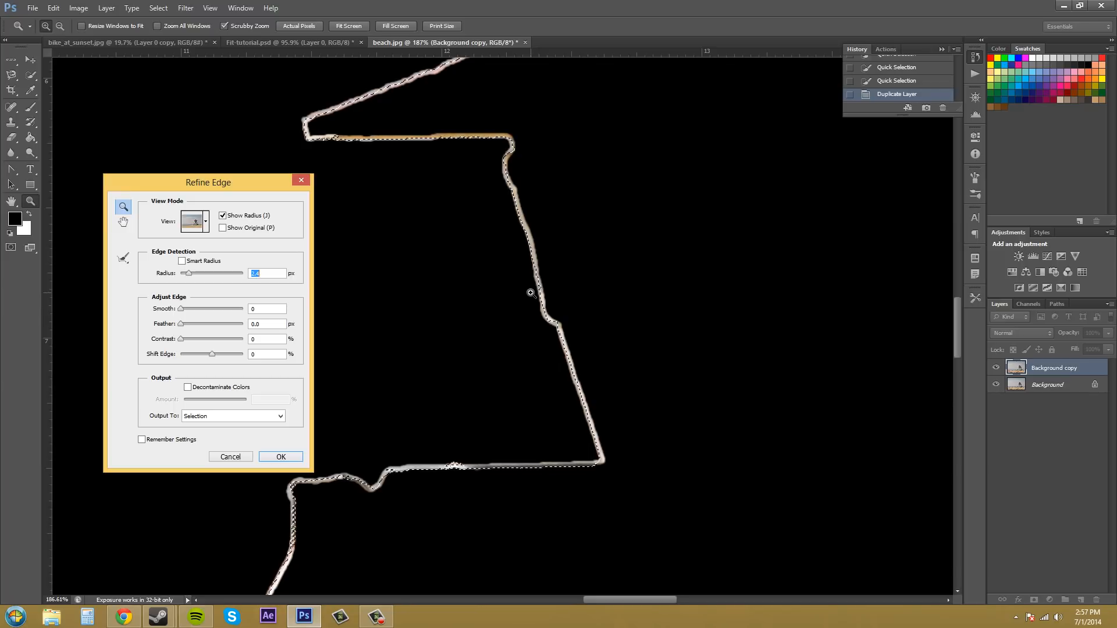
{"action": "left_click", "coordinate": [223, 215]}
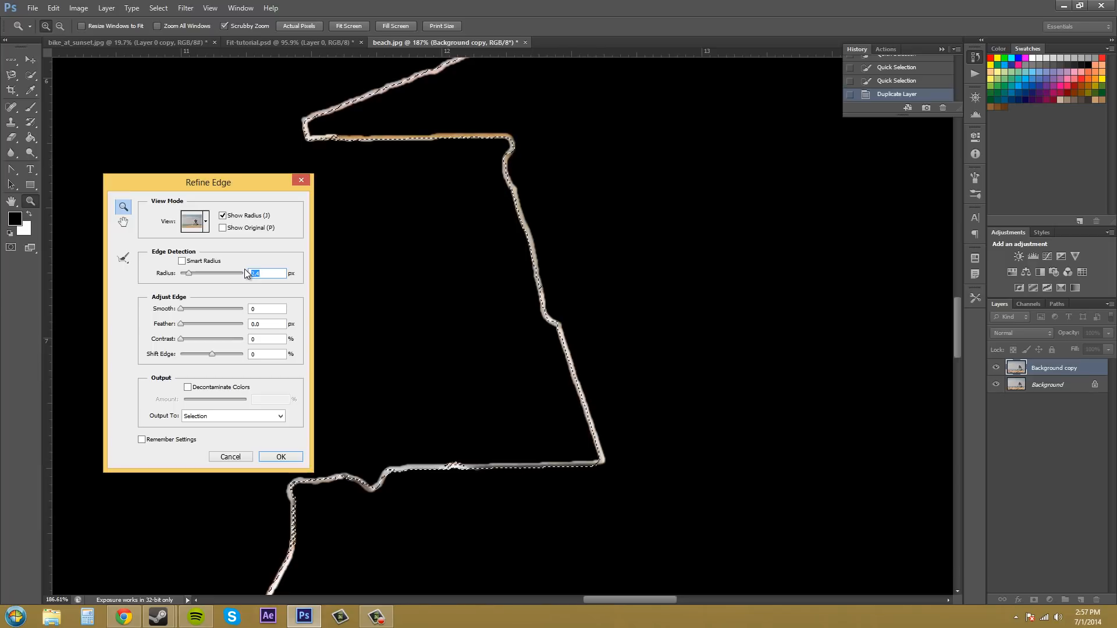
{"action": "mouse_move", "coordinate": [237, 276]}
{"action": "type", "text": "0"}
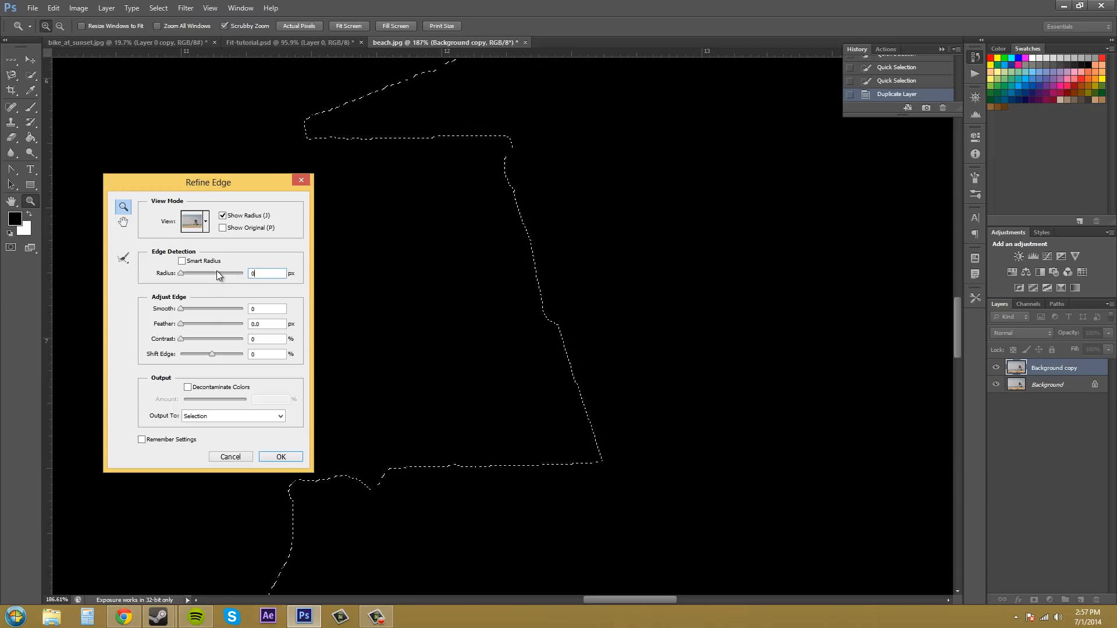
Step: Enable Smart Radius, briefly toggling Show Radius to preview the detected edge
{"action": "left_click", "coordinate": [222, 215]}
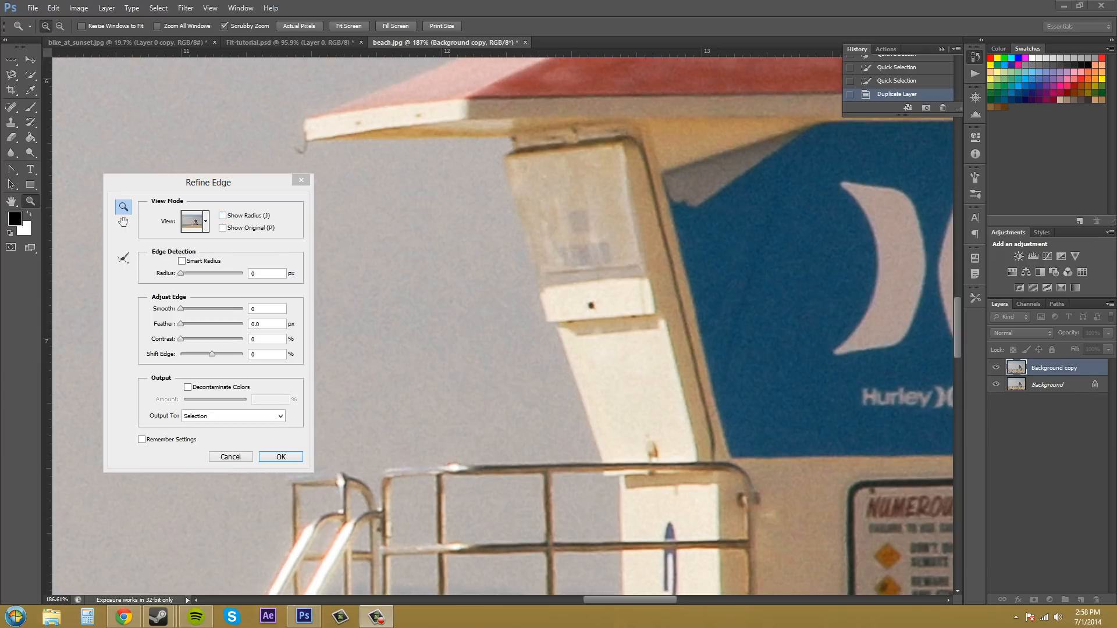
{"action": "mouse_move", "coordinate": [179, 273]}
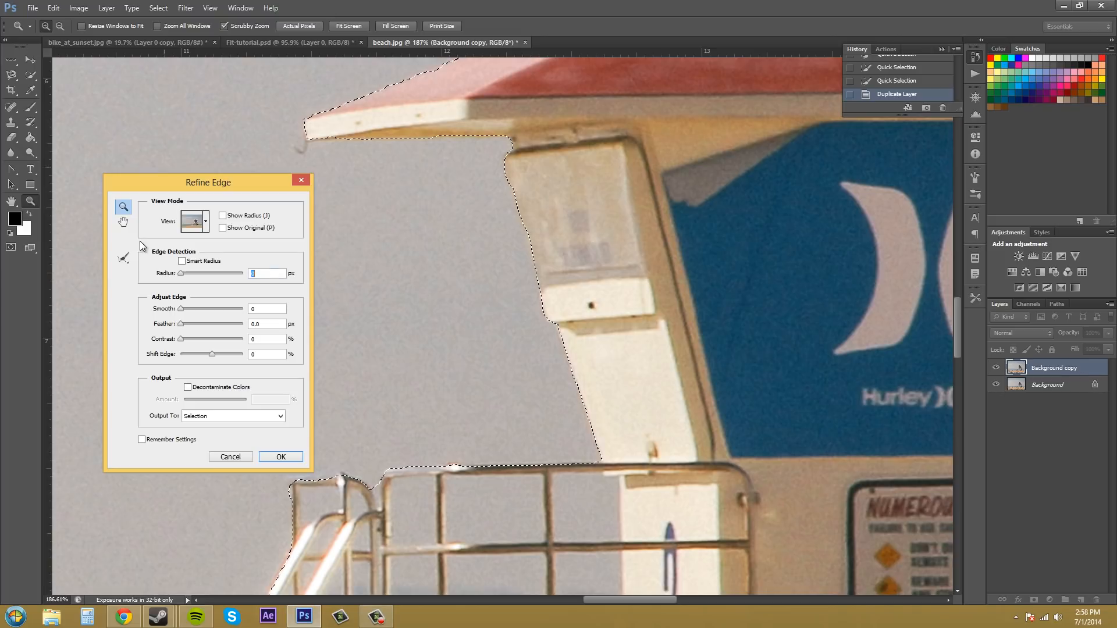
{"action": "mouse_move", "coordinate": [182, 261]}
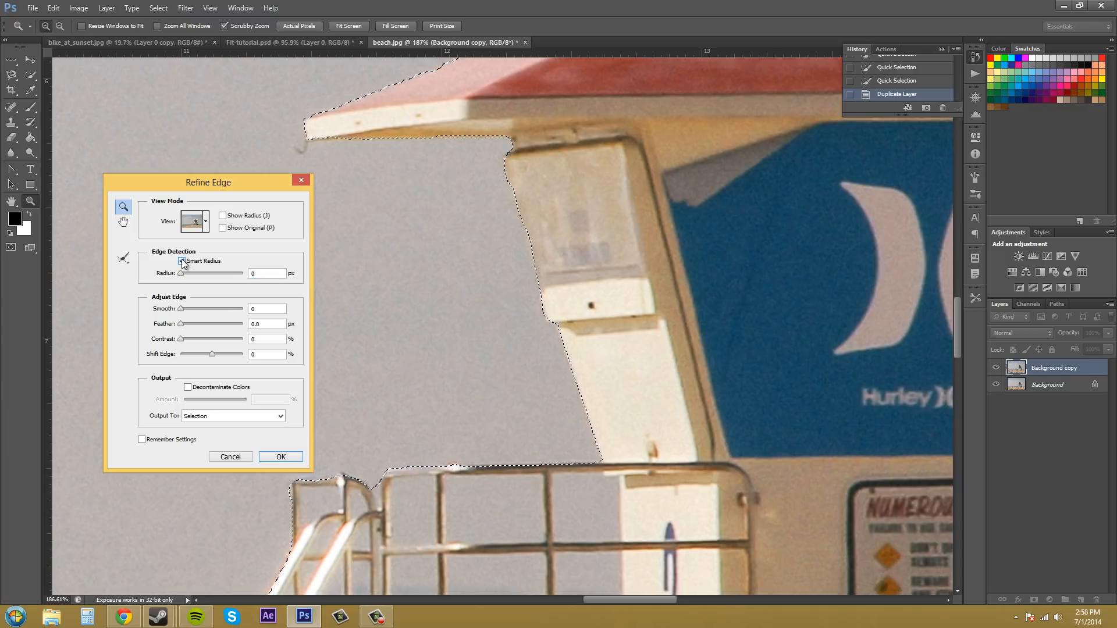
{"action": "left_click", "coordinate": [182, 261]}
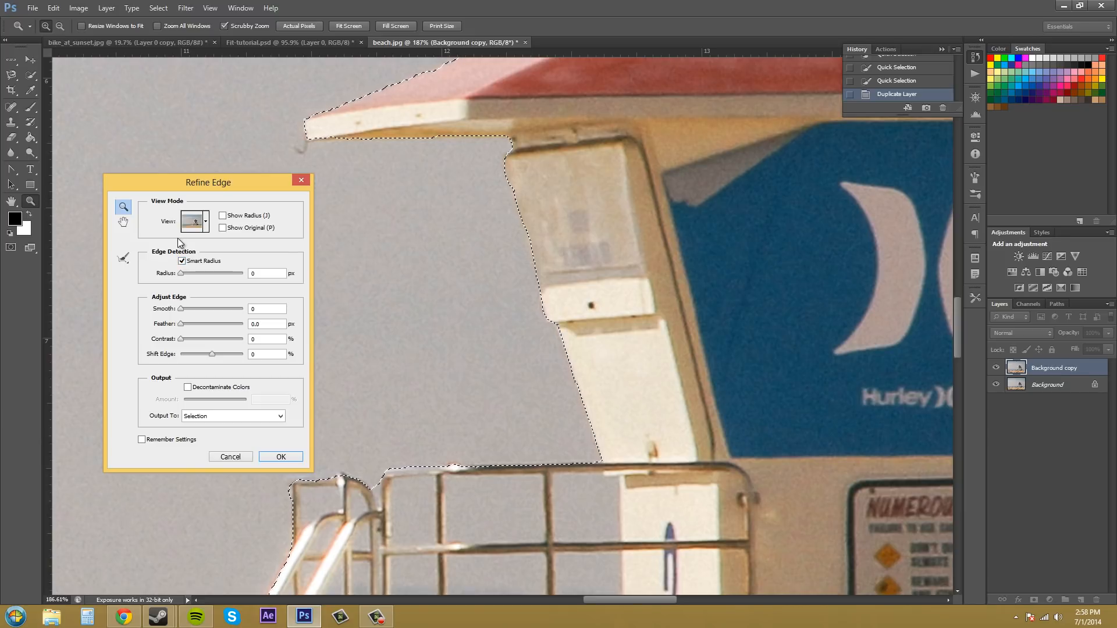
{"action": "left_click", "coordinate": [182, 261]}
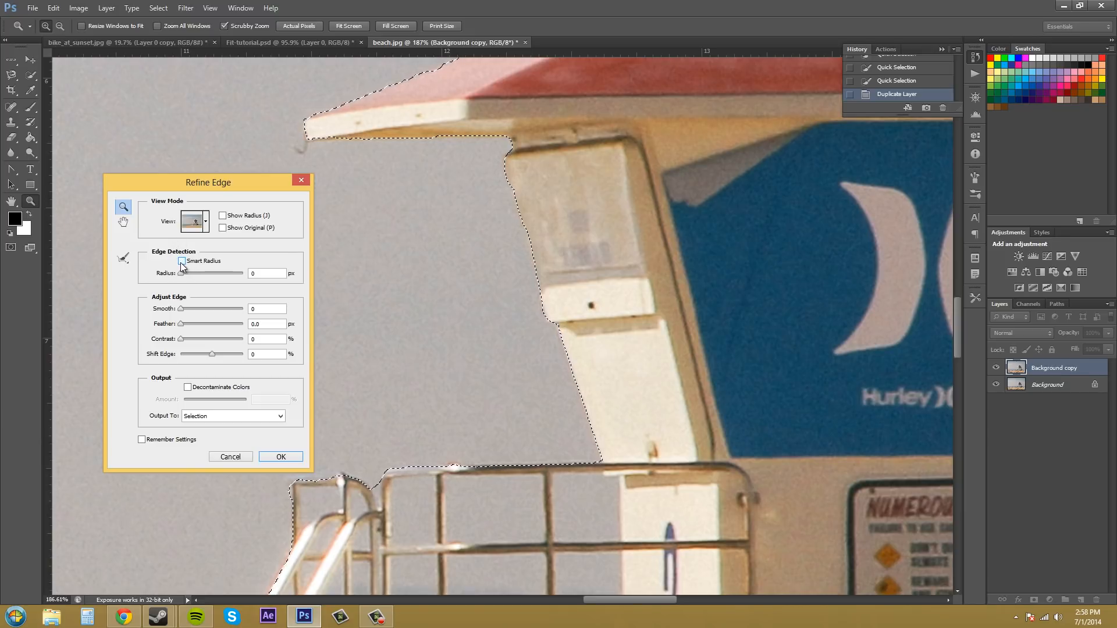
{"action": "left_click", "coordinate": [182, 261]}
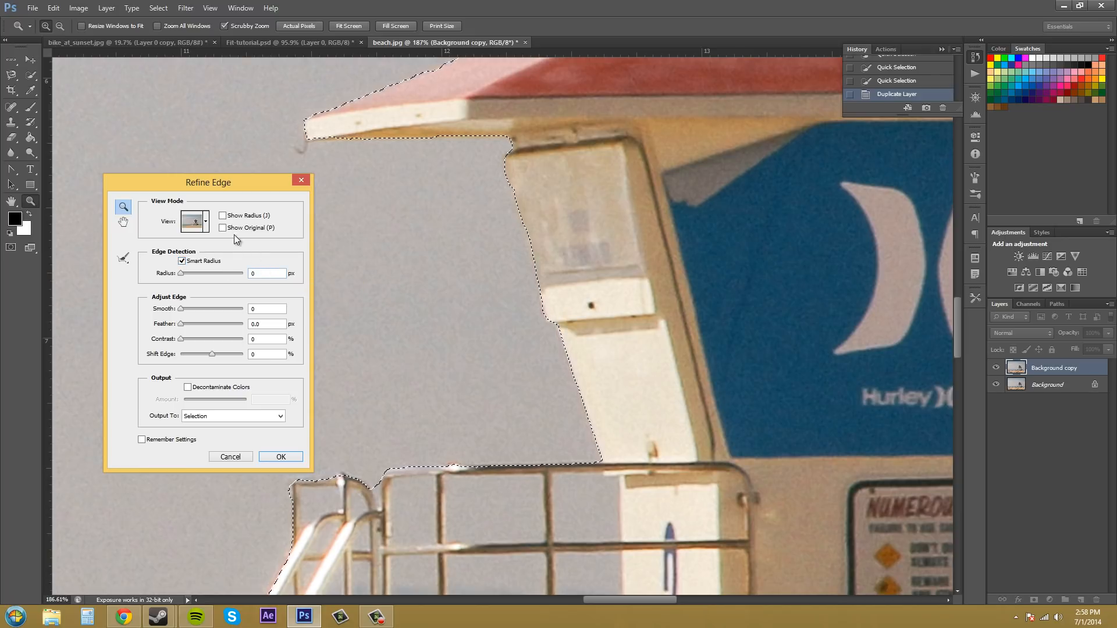
{"action": "left_click", "coordinate": [224, 215]}
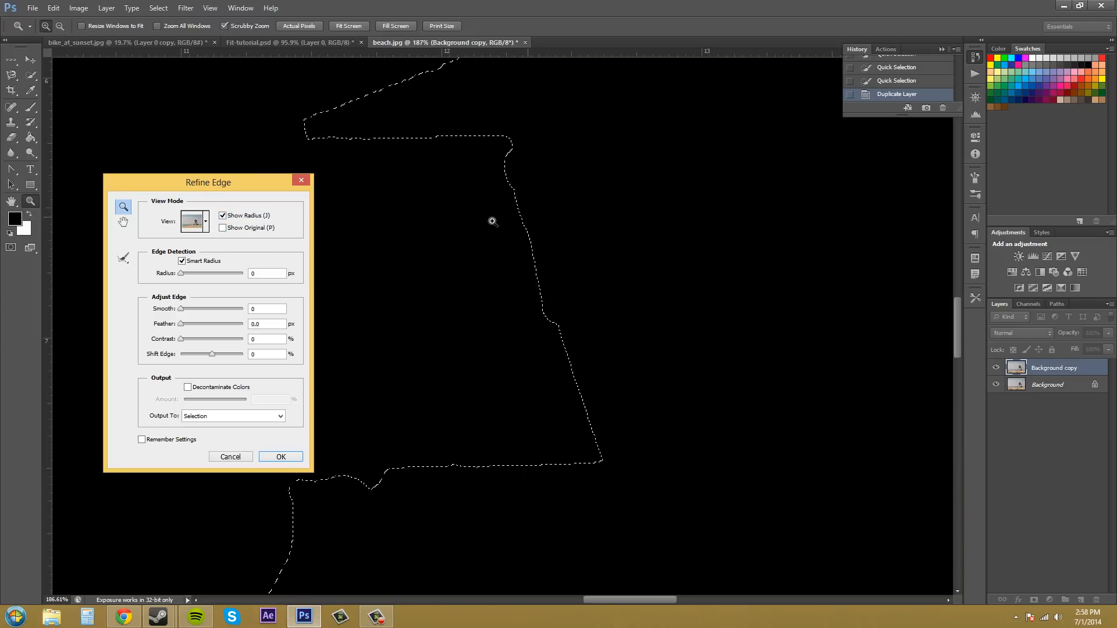
{"action": "left_click", "coordinate": [223, 215]}
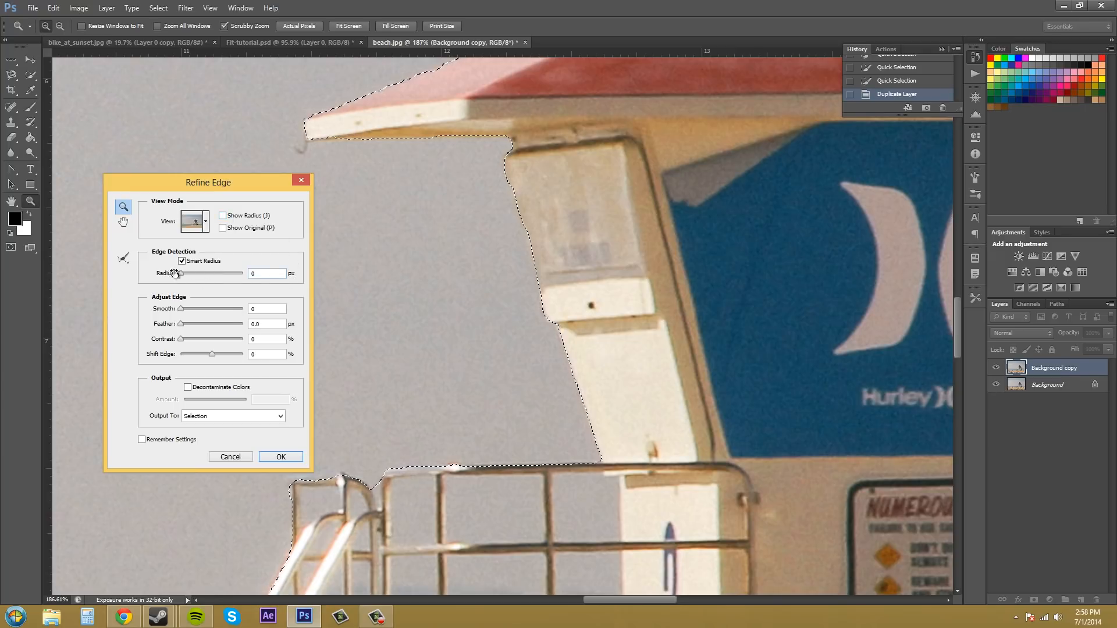
{"action": "mouse_move", "coordinate": [128, 369]}
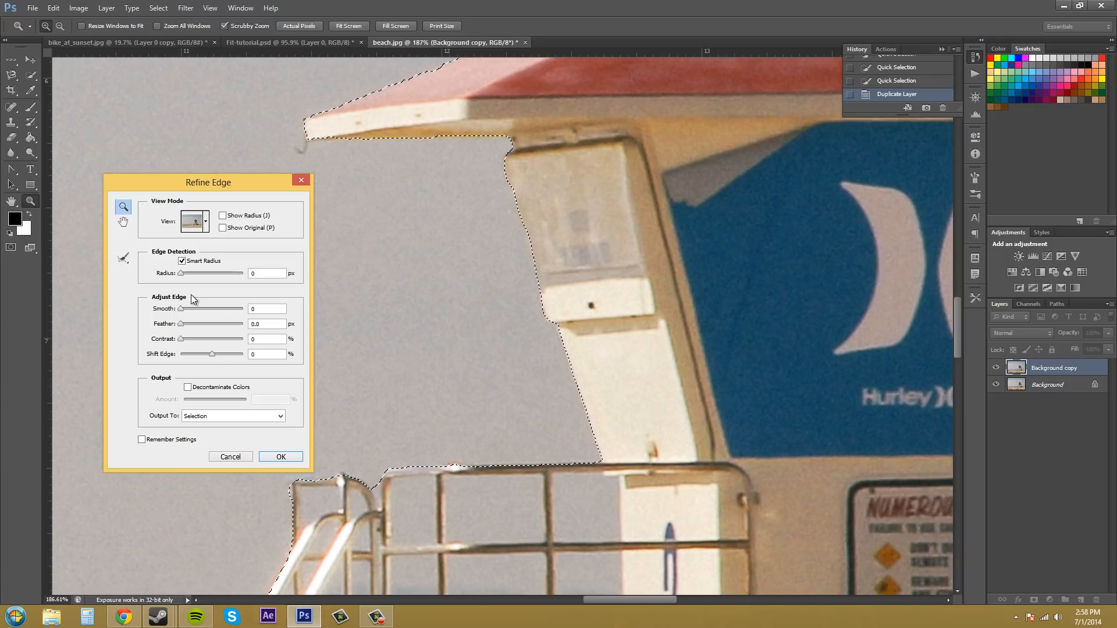
{"action": "mouse_move", "coordinate": [184, 321]}
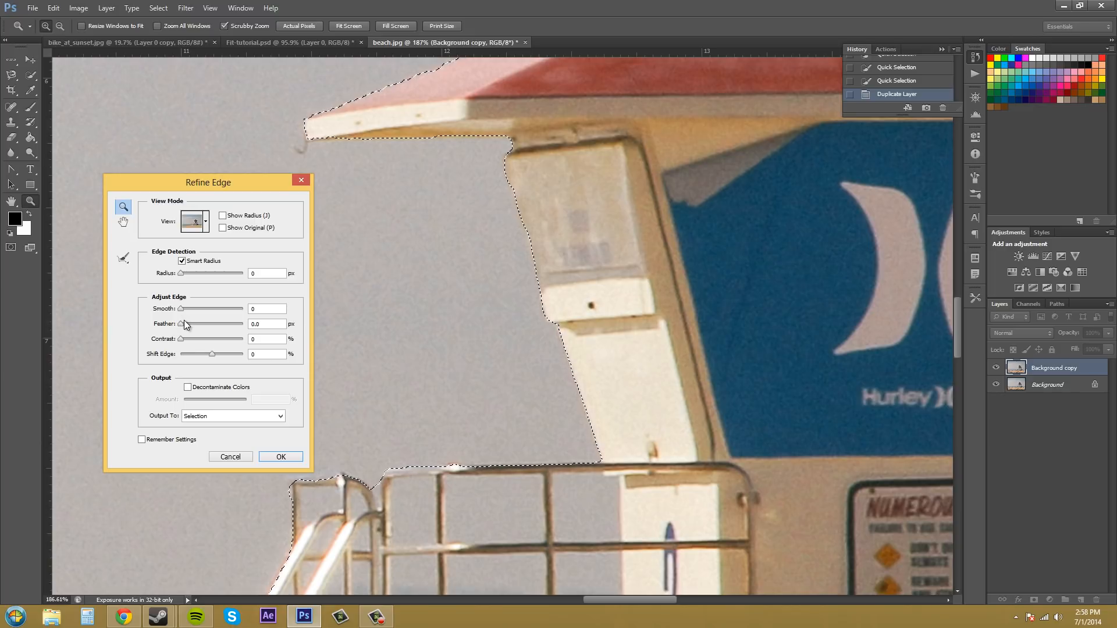
Step: Set the Smooth value for the tower selection's edge to 21
{"action": "left_click", "coordinate": [267, 308]}
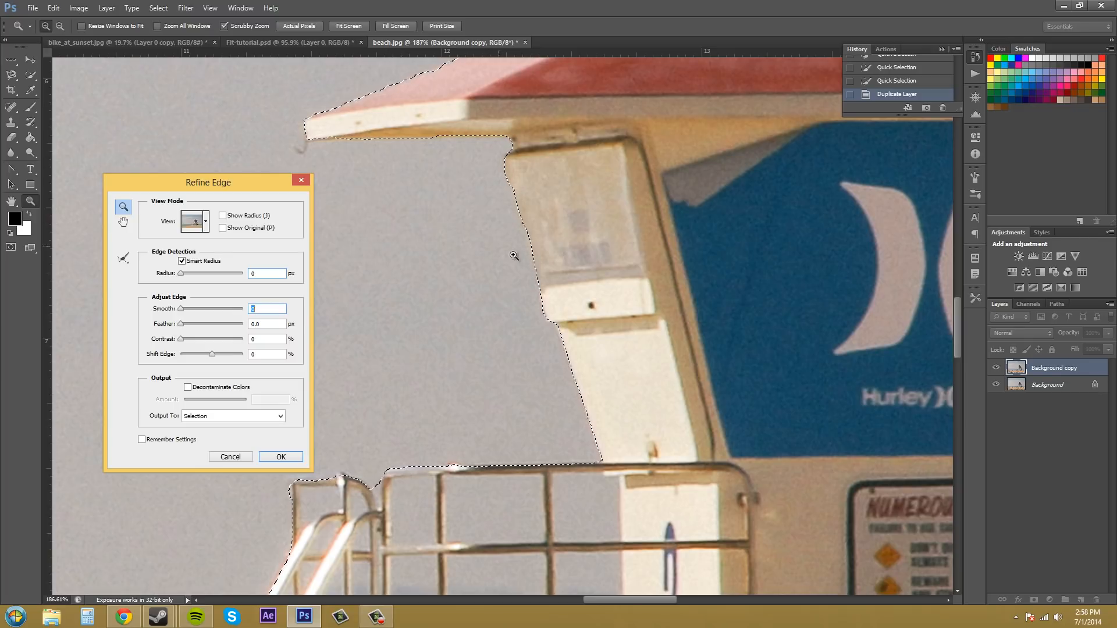
{"action": "mouse_move", "coordinate": [298, 149]}
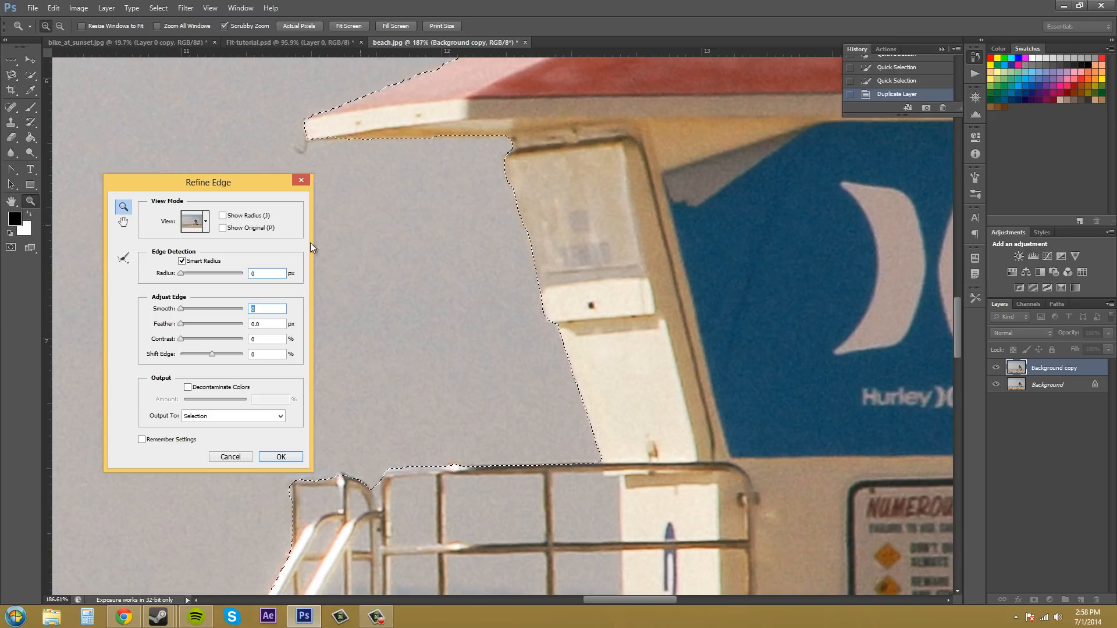
{"action": "left_click_drag", "start_coordinate": [185, 309], "coordinate": [198, 308]}
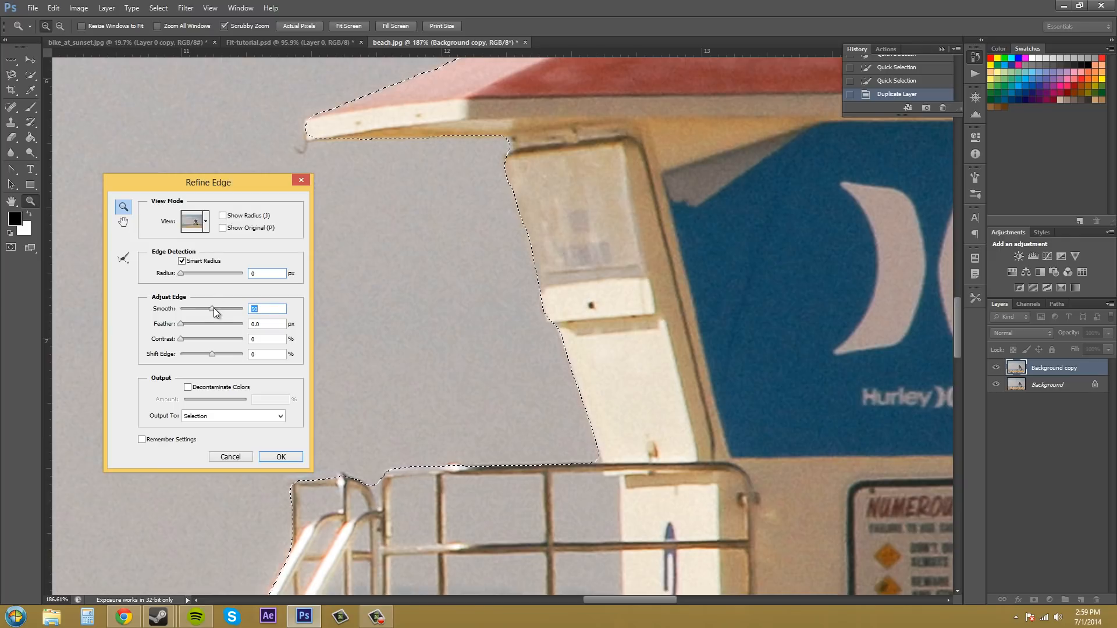
{"action": "left_click_drag", "start_coordinate": [211, 310], "coordinate": [209, 310]}
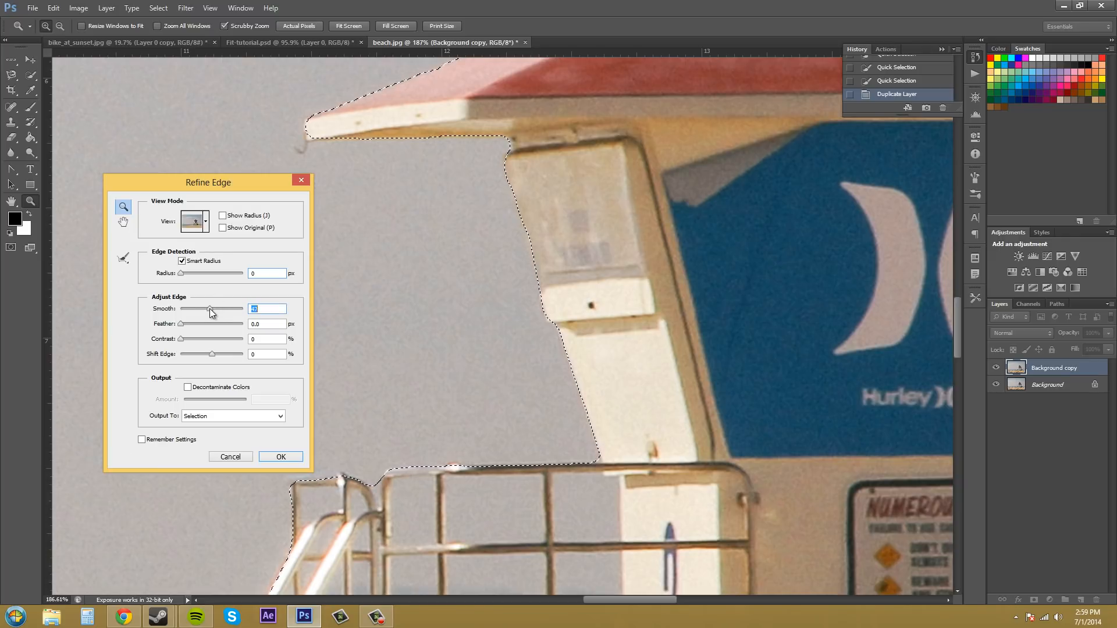
{"action": "left_click_drag", "start_coordinate": [212, 308], "coordinate": [201, 308]}
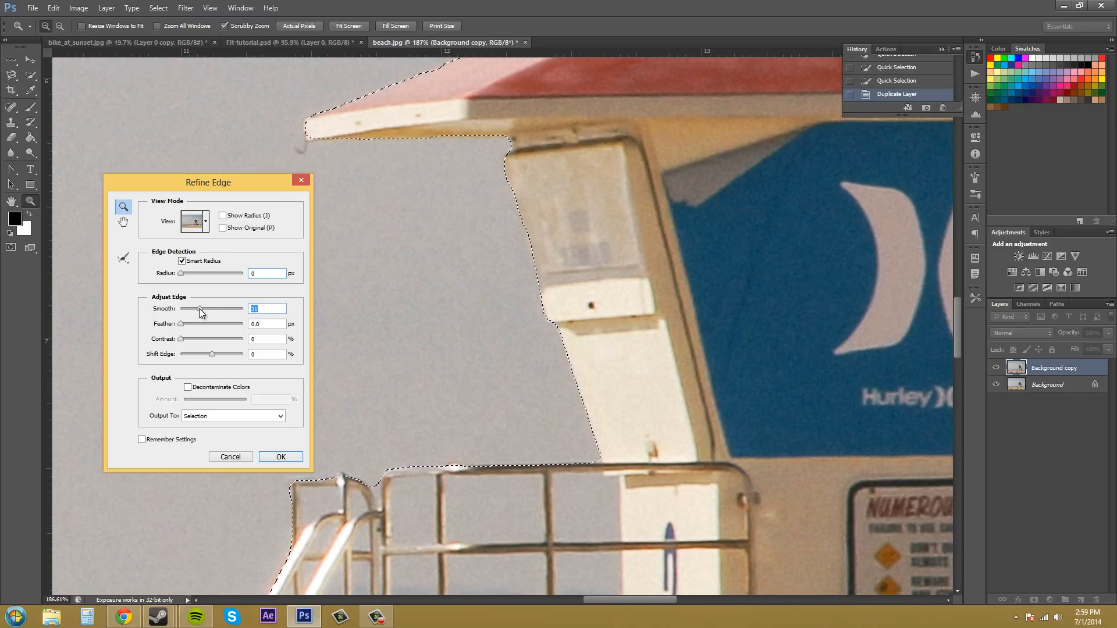
{"action": "left_click_drag", "start_coordinate": [201, 309], "coordinate": [193, 309]}
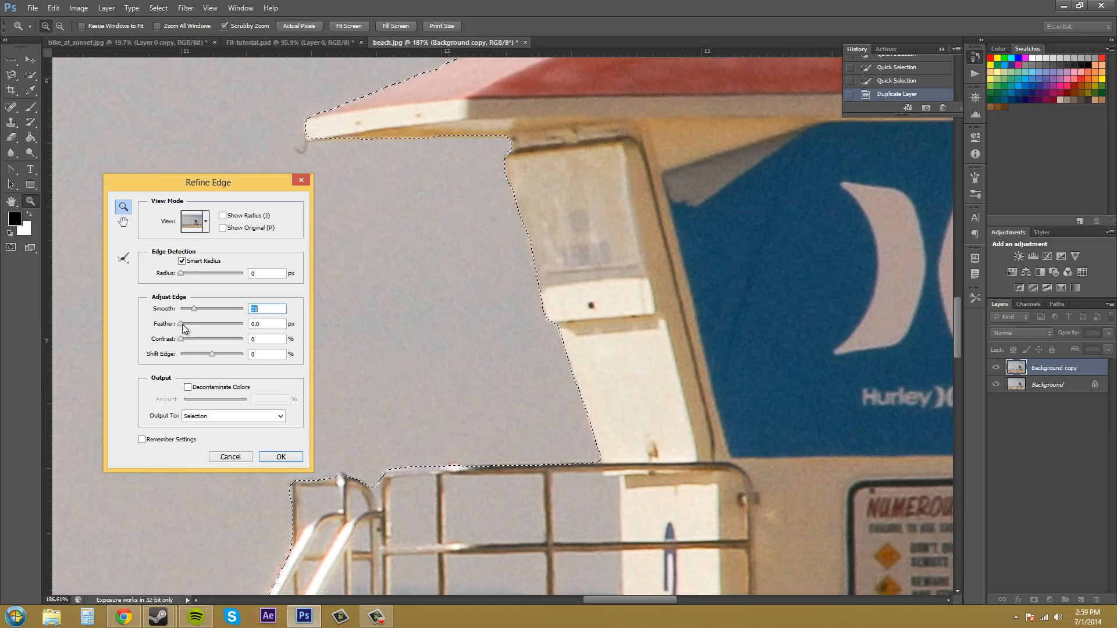
Step: Try the Feather slider, then bring Feather back down to 0
{"action": "left_click_drag", "start_coordinate": [187, 330], "coordinate": [199, 329]}
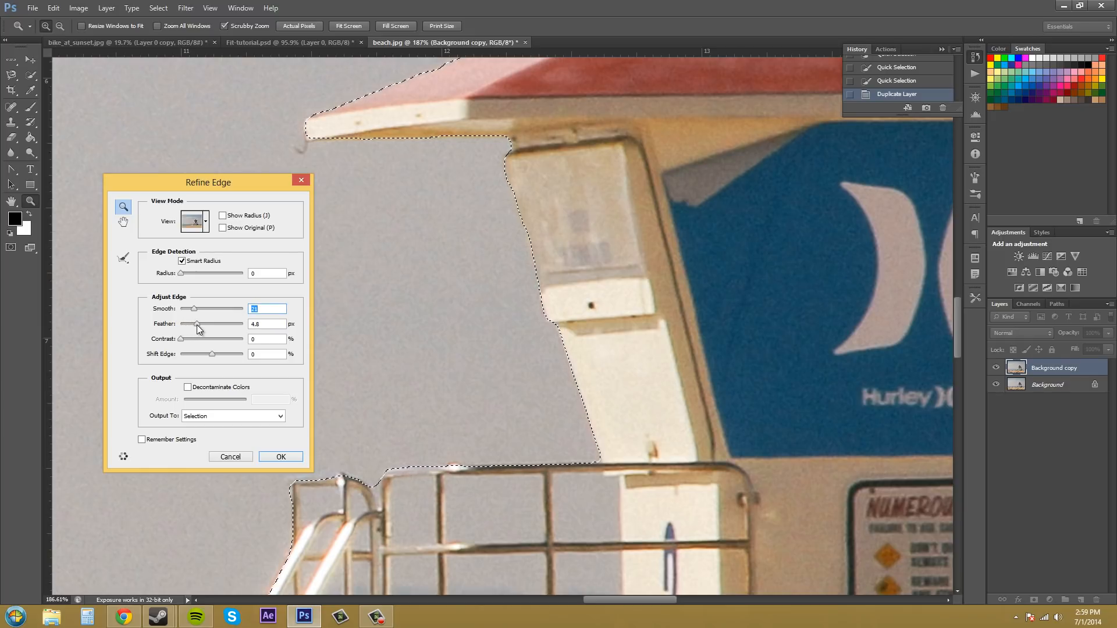
{"action": "left_click_drag", "start_coordinate": [197, 324], "coordinate": [207, 323]}
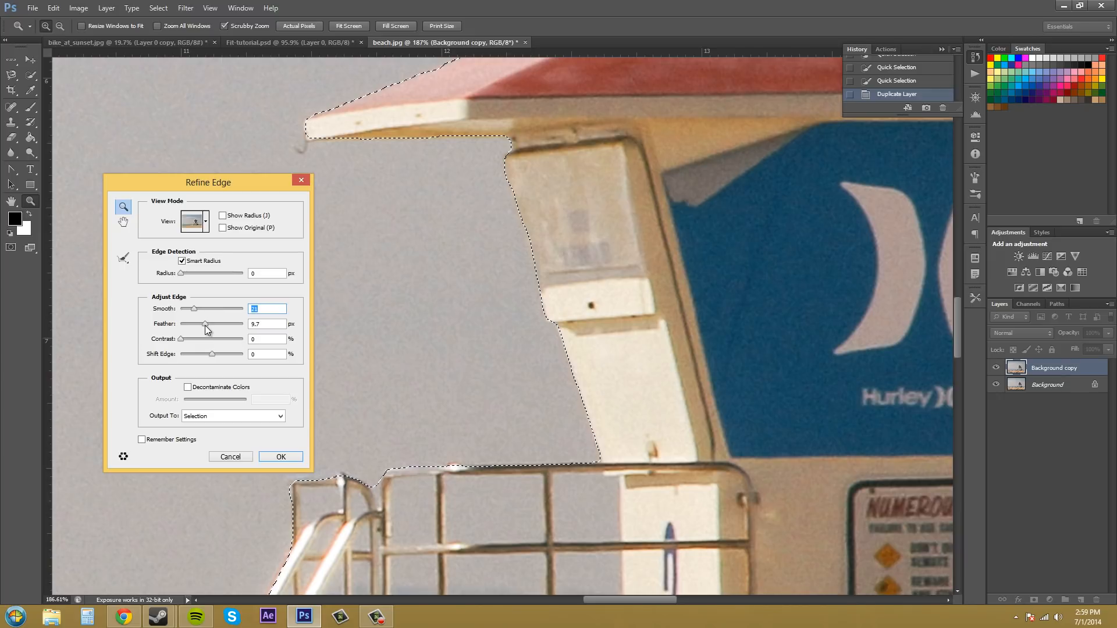
{"action": "left_click_drag", "start_coordinate": [206, 330], "coordinate": [196, 329]}
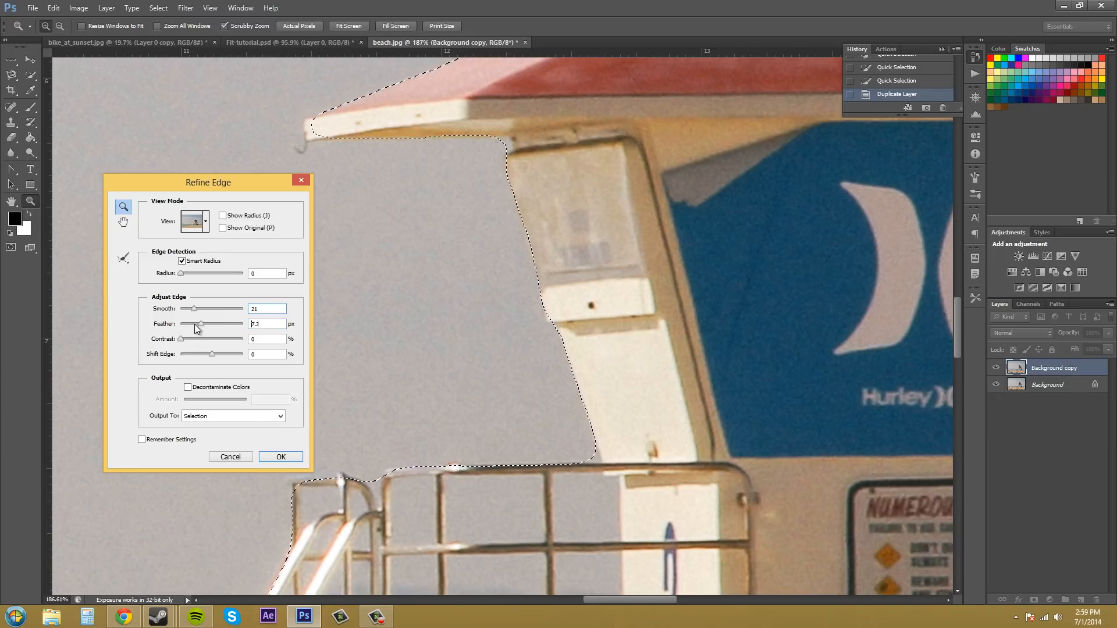
{"action": "left_click_drag", "start_coordinate": [198, 323], "coordinate": [192, 324]}
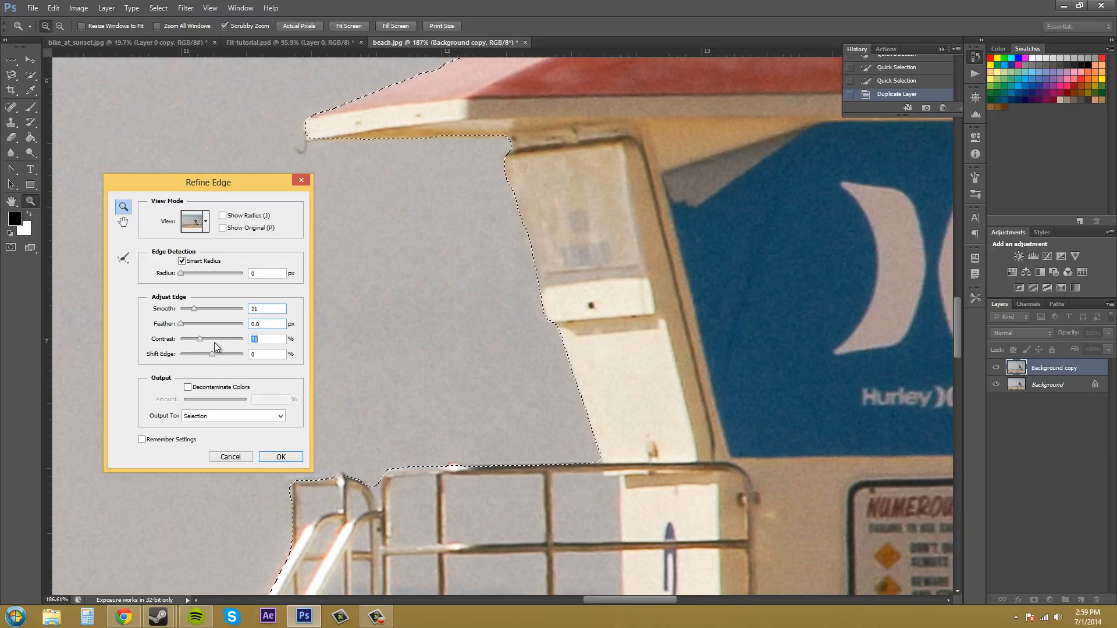
Step: Push the Refine Edge Contrast slider up to its maximum of 100
{"action": "left_click_drag", "start_coordinate": [199, 339], "coordinate": [228, 339]}
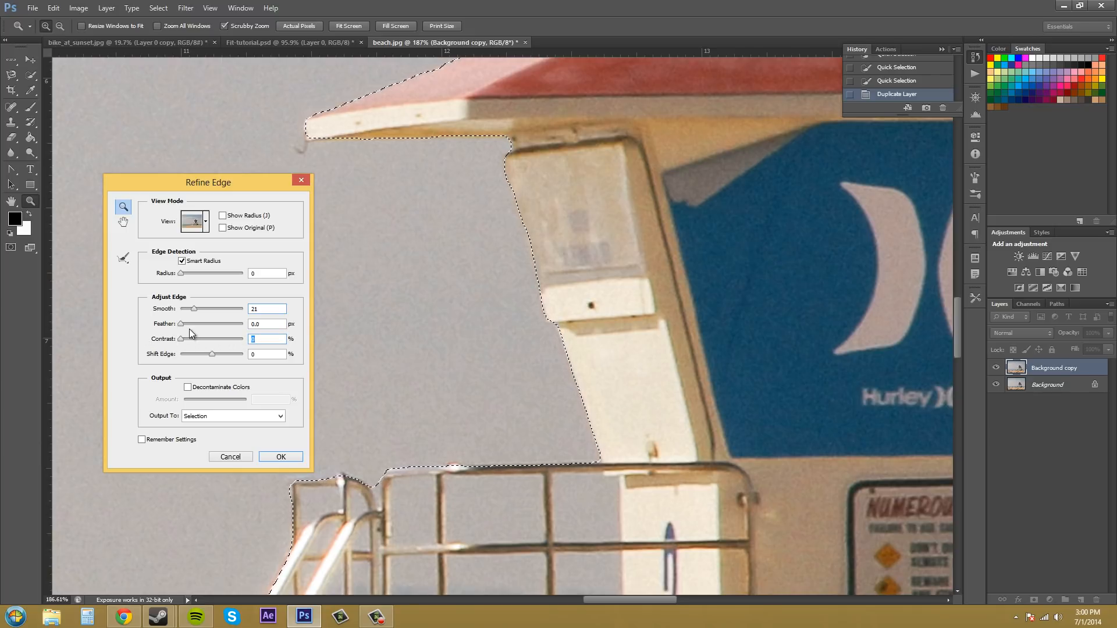
{"action": "left_click_drag", "start_coordinate": [180, 338], "coordinate": [225, 338]}
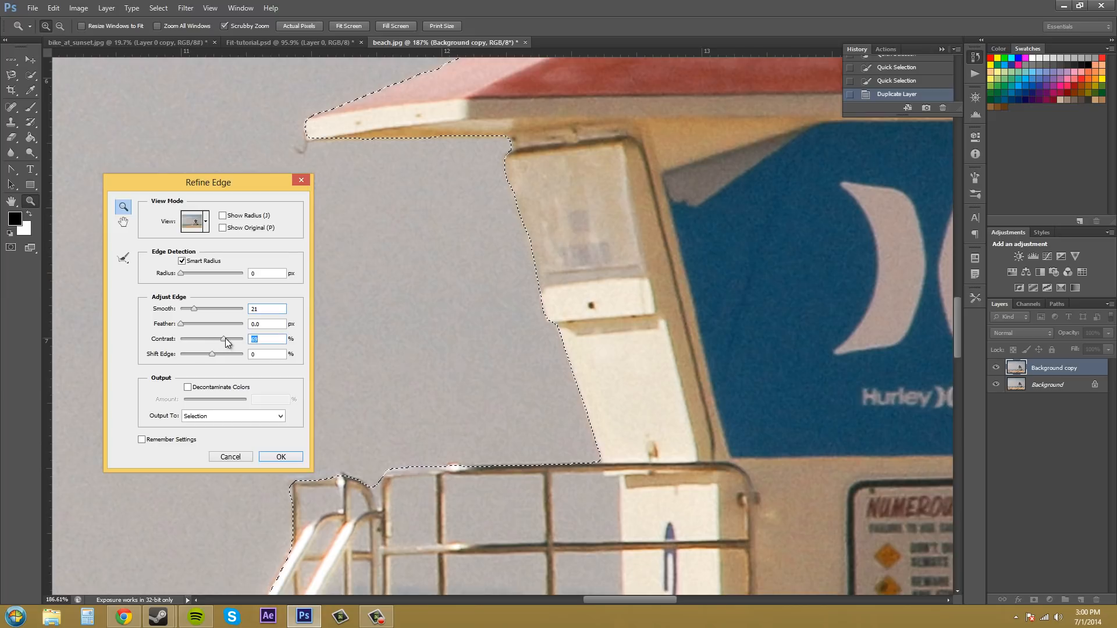
{"action": "left_click_drag", "start_coordinate": [223, 339], "coordinate": [240, 338]}
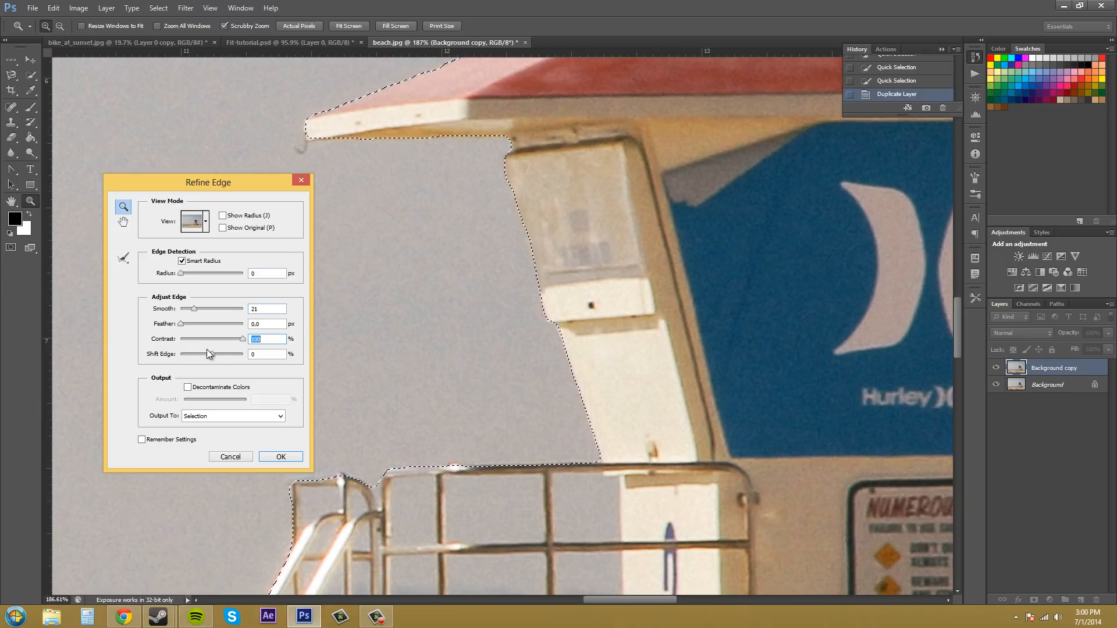
Step: Drag Shift Edge outward in stages until it reads +100
{"action": "left_click_drag", "start_coordinate": [210, 354], "coordinate": [217, 354]}
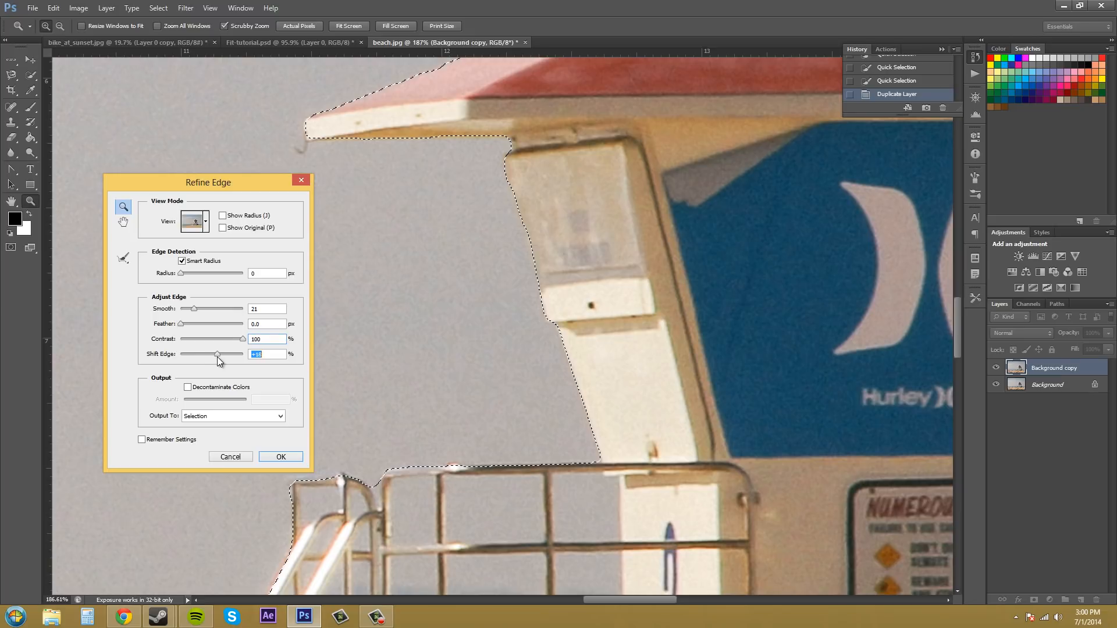
{"action": "left_click_drag", "start_coordinate": [217, 355], "coordinate": [225, 354]}
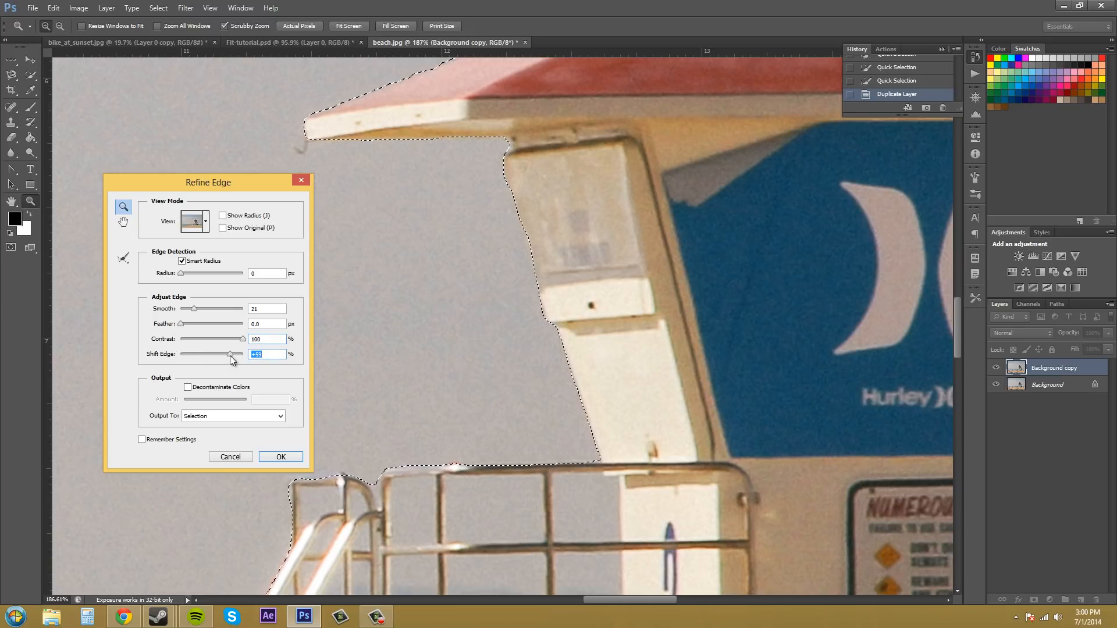
{"action": "left_click_drag", "start_coordinate": [230, 354], "coordinate": [238, 354]}
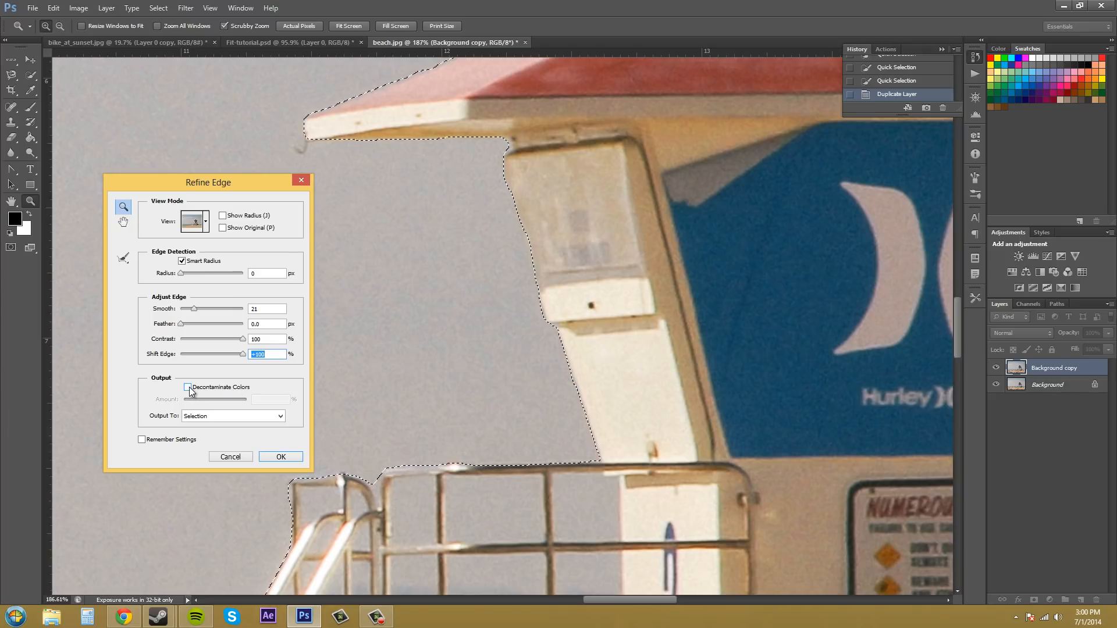
{"action": "mouse_move", "coordinate": [190, 386]}
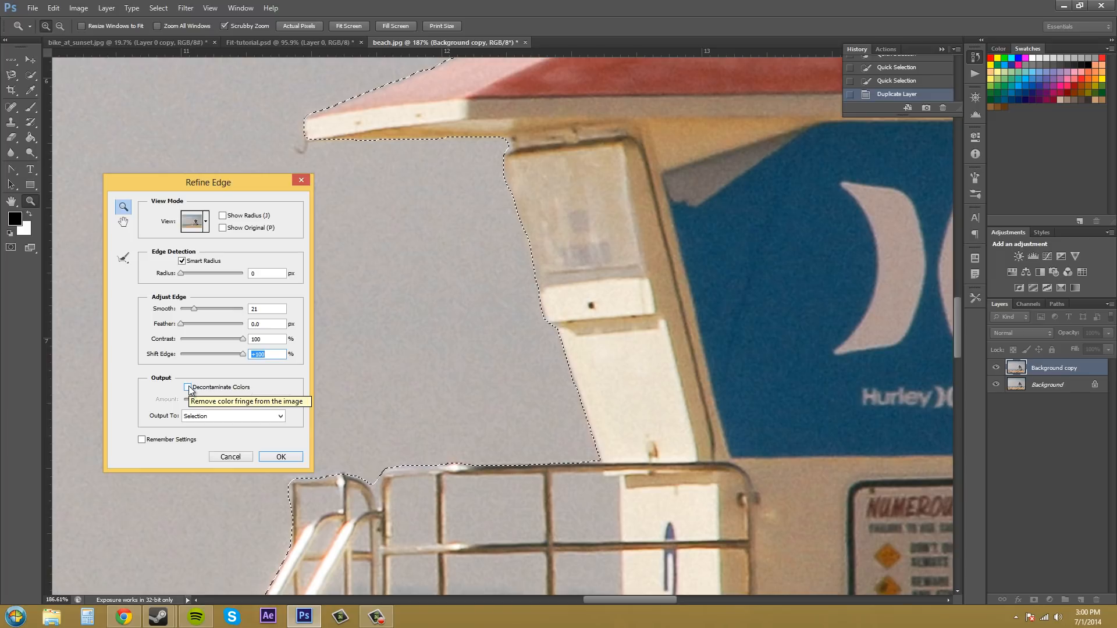
Step: Test Decontaminate Colors on the tower edge by toggling it on and off repeatedly
{"action": "left_click", "coordinate": [188, 387]}
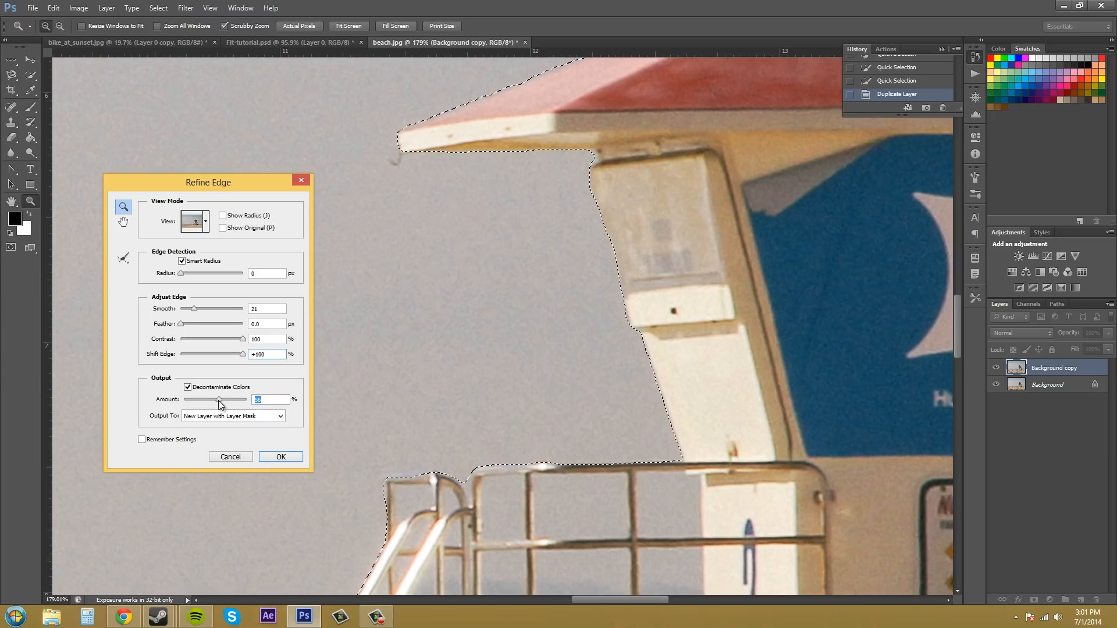
{"action": "left_click", "coordinate": [188, 387]}
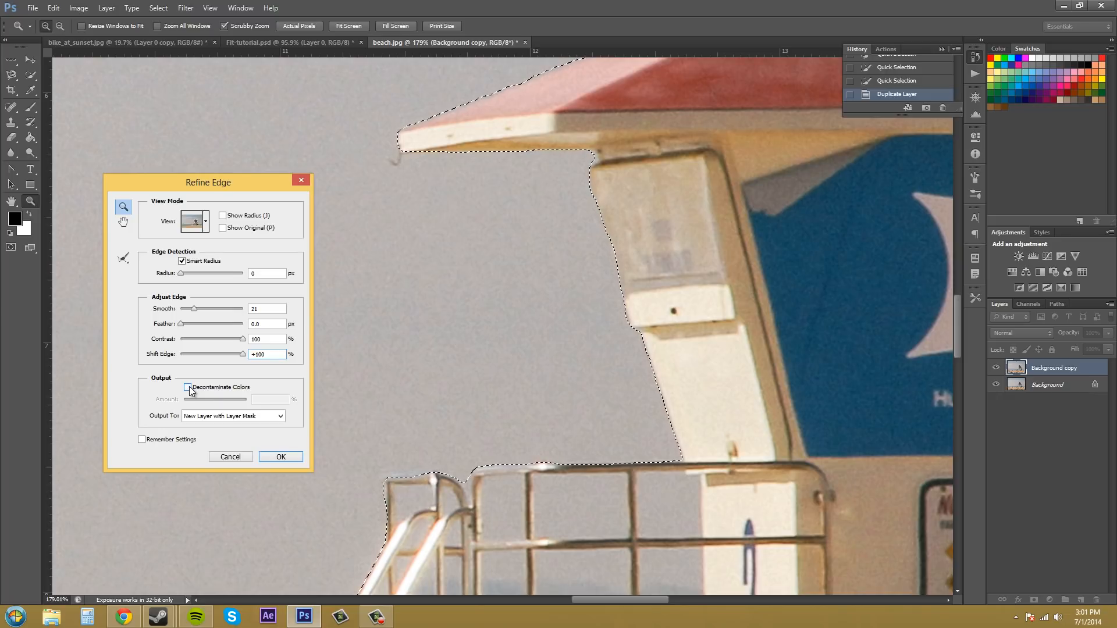
{"action": "left_click", "coordinate": [183, 387]}
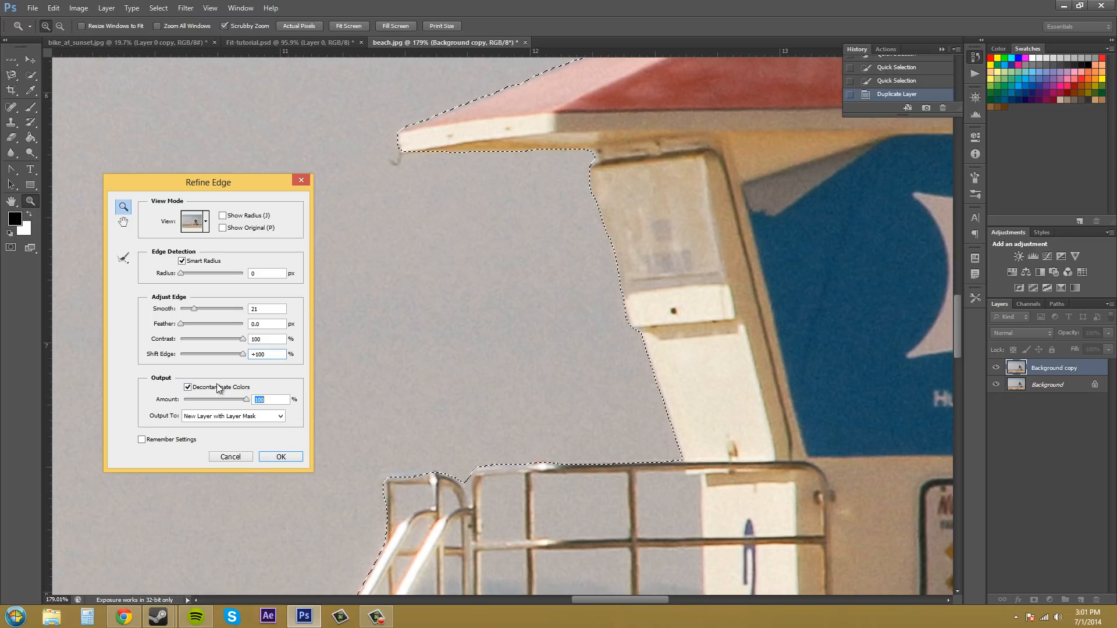
{"action": "left_click", "coordinate": [182, 387]}
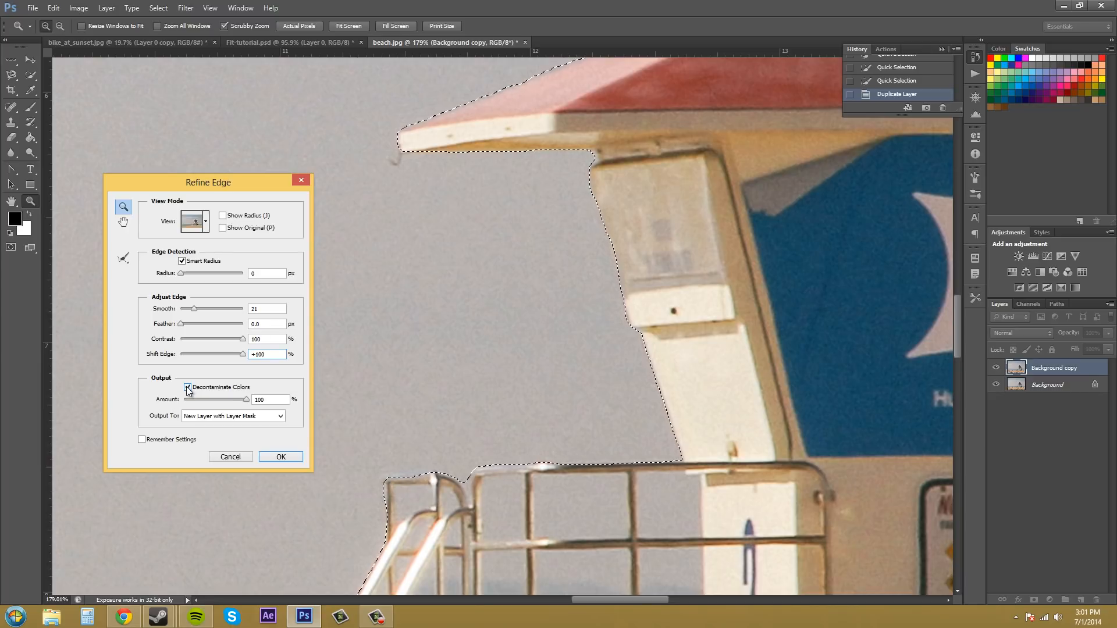
{"action": "left_click", "coordinate": [188, 387]}
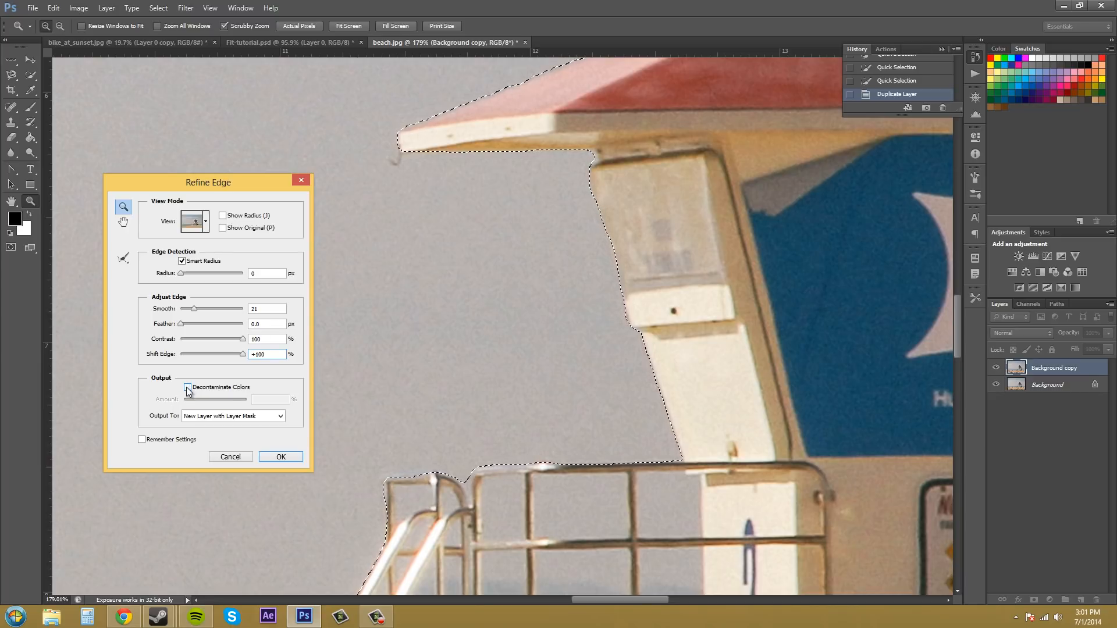
{"action": "left_click", "coordinate": [187, 387]}
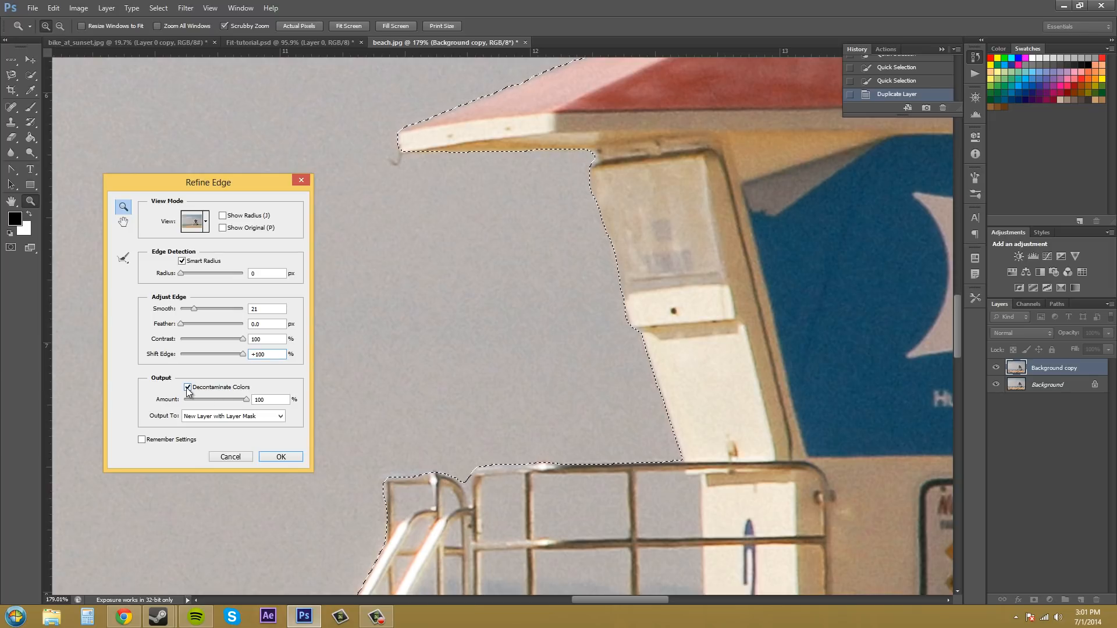
{"action": "left_click", "coordinate": [188, 387]}
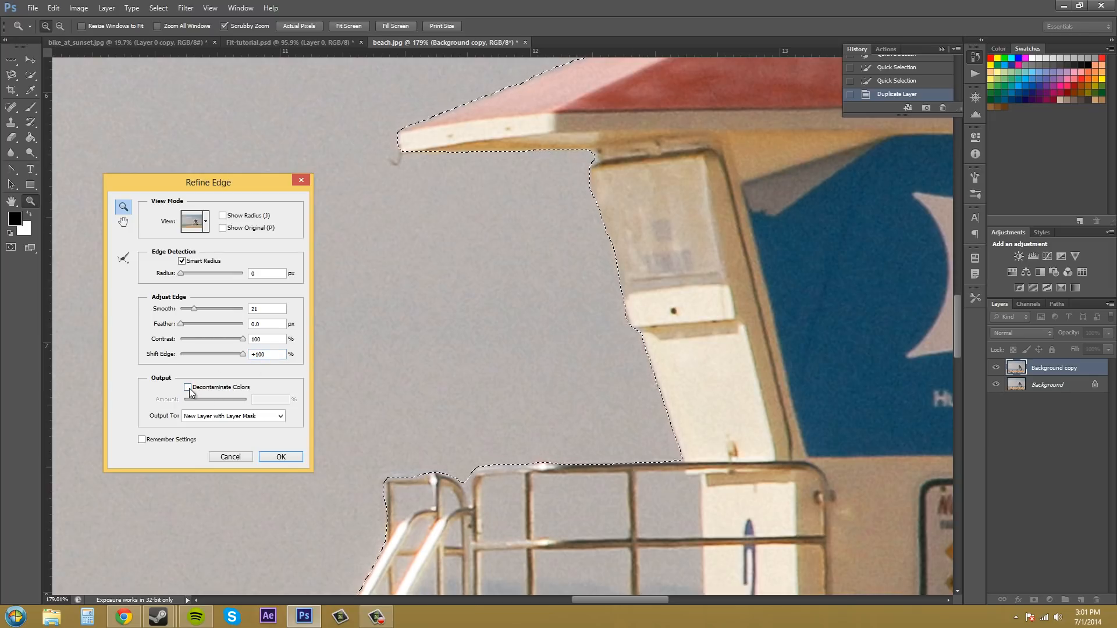
{"action": "left_click", "coordinate": [182, 387]}
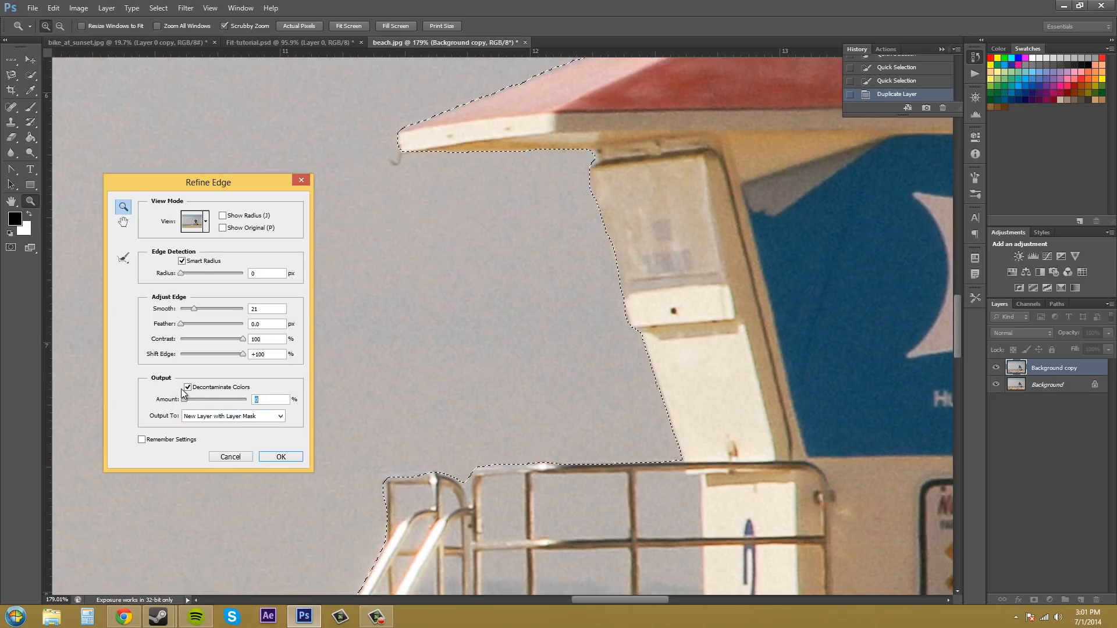
{"action": "mouse_move", "coordinate": [187, 390]}
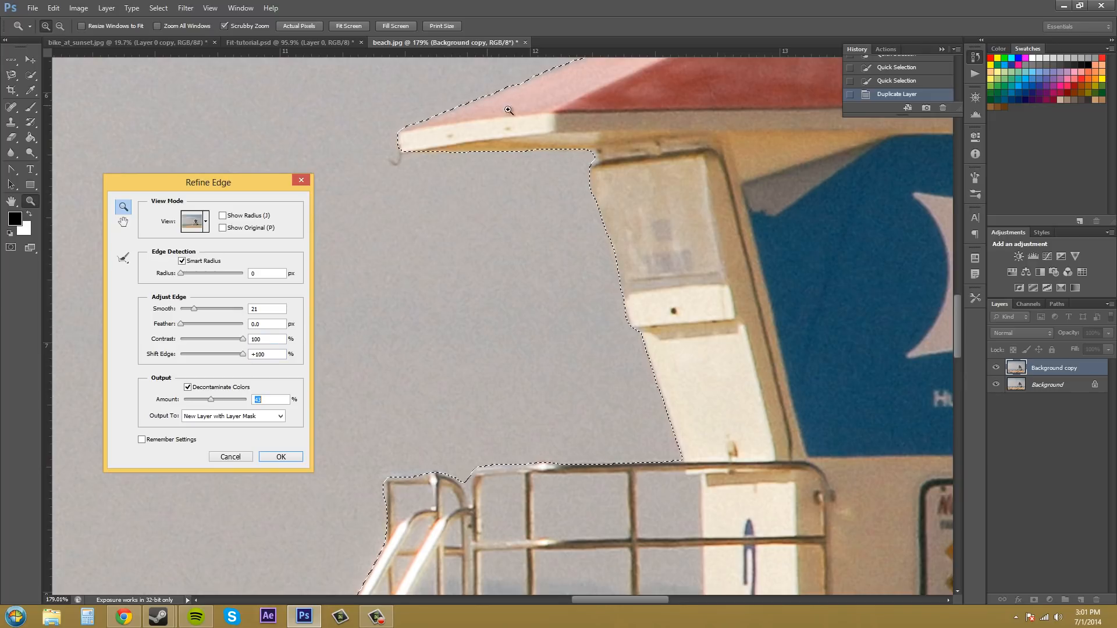
{"action": "mouse_move", "coordinate": [234, 385]}
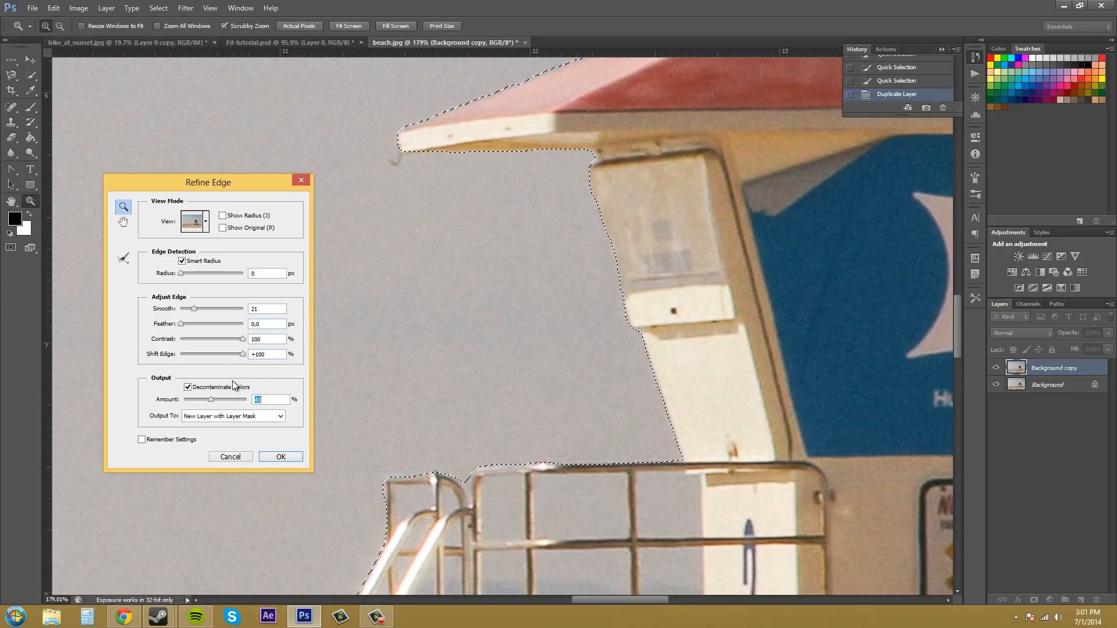
Step: Adjust Shift Edge, ending with Decontaminate Colors off and Shift Edge at +100
{"action": "left_click_drag", "start_coordinate": [242, 354], "coordinate": [238, 354]}
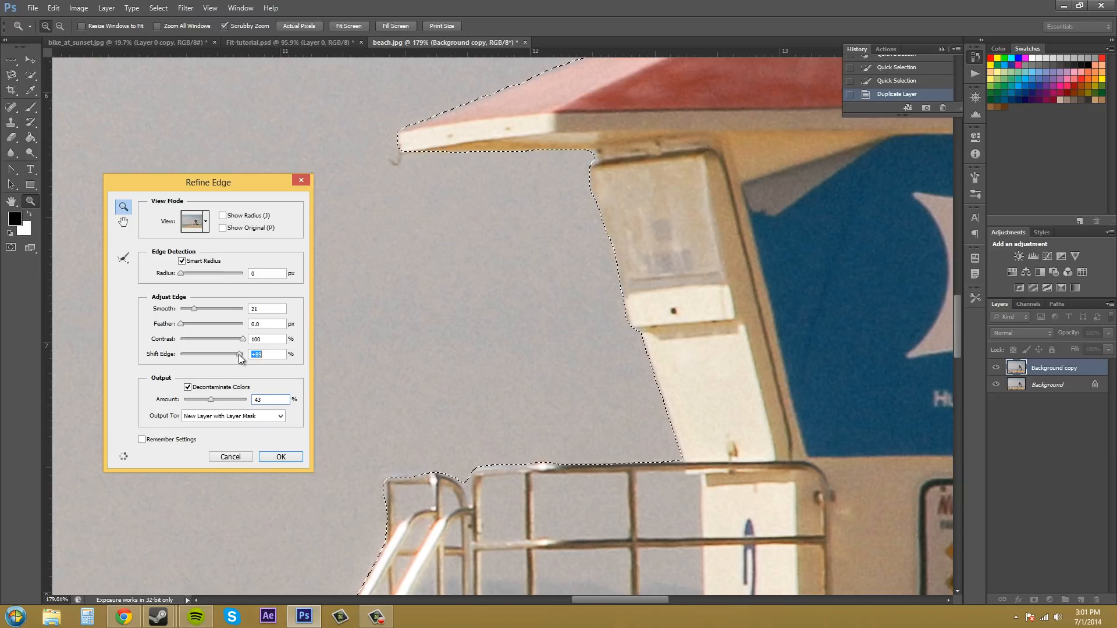
{"action": "left_click_drag", "start_coordinate": [242, 355], "coordinate": [233, 354]}
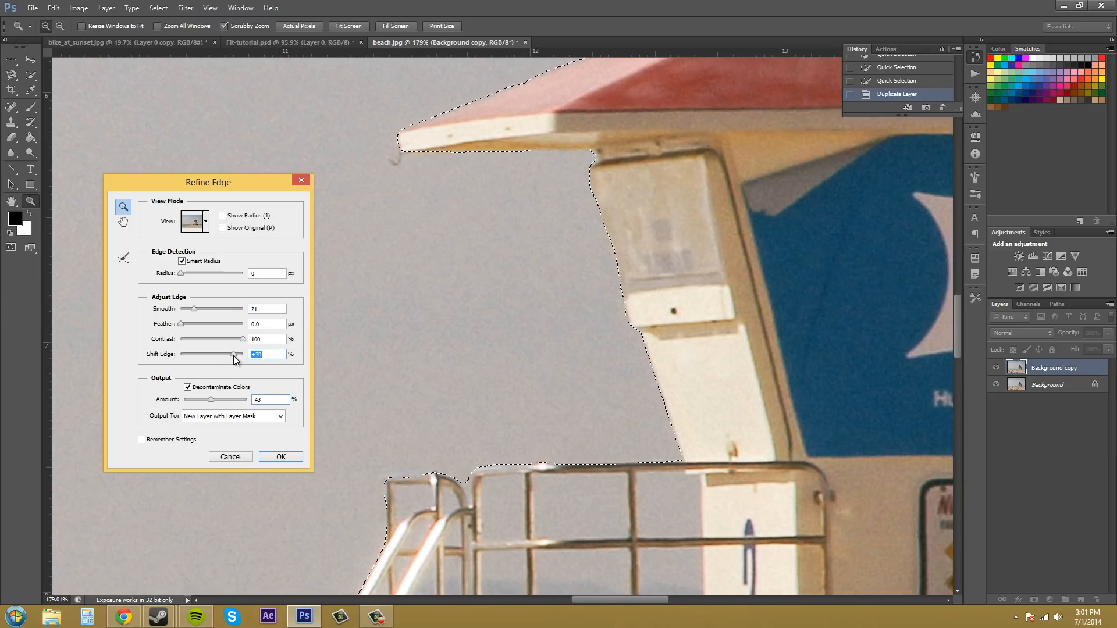
{"action": "left_click", "coordinate": [187, 387]}
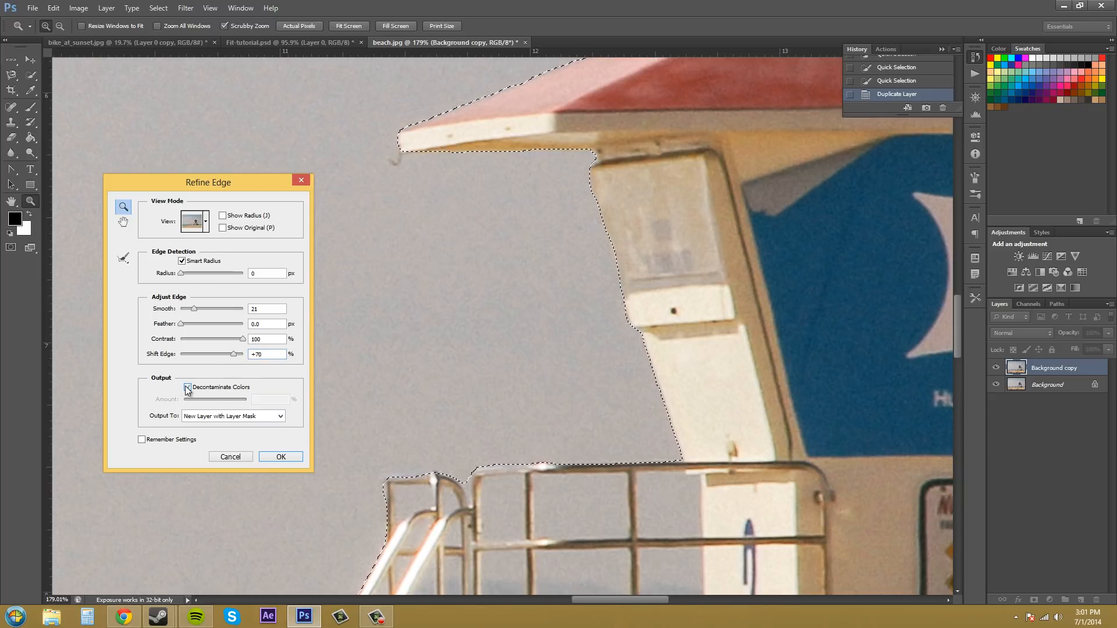
{"action": "left_click", "coordinate": [186, 386]}
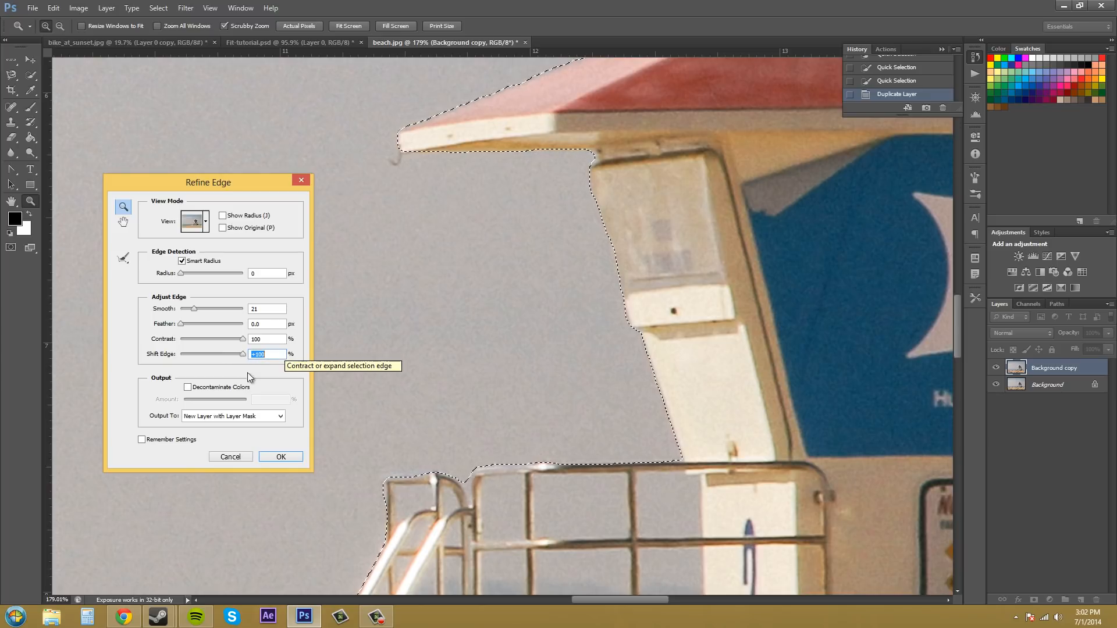
{"action": "mouse_move", "coordinate": [187, 387]}
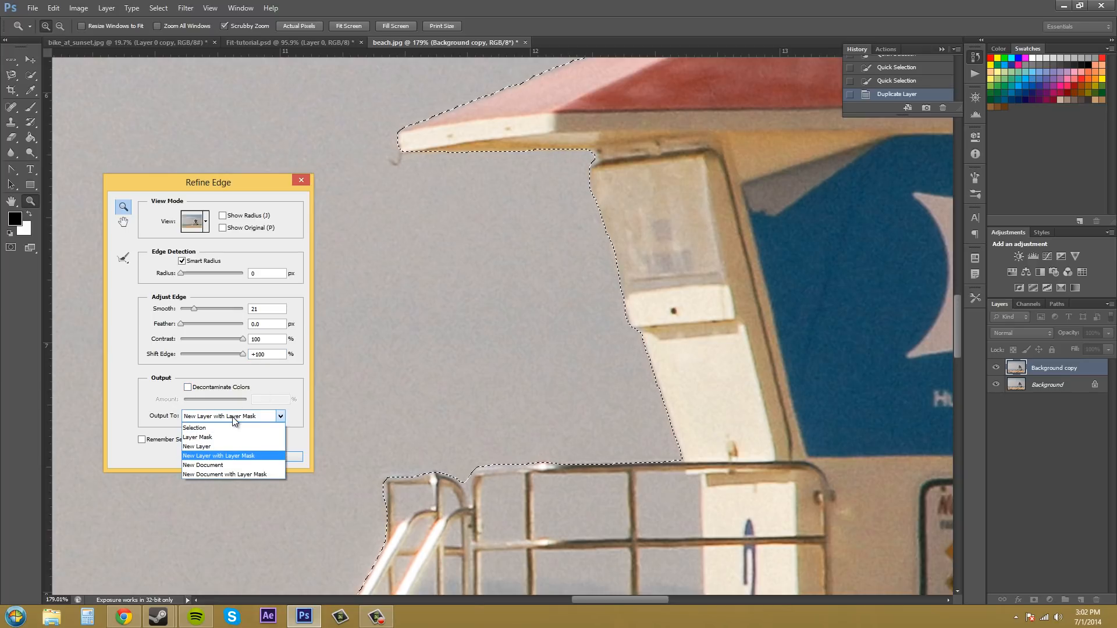
{"action": "mouse_move", "coordinate": [205, 437]}
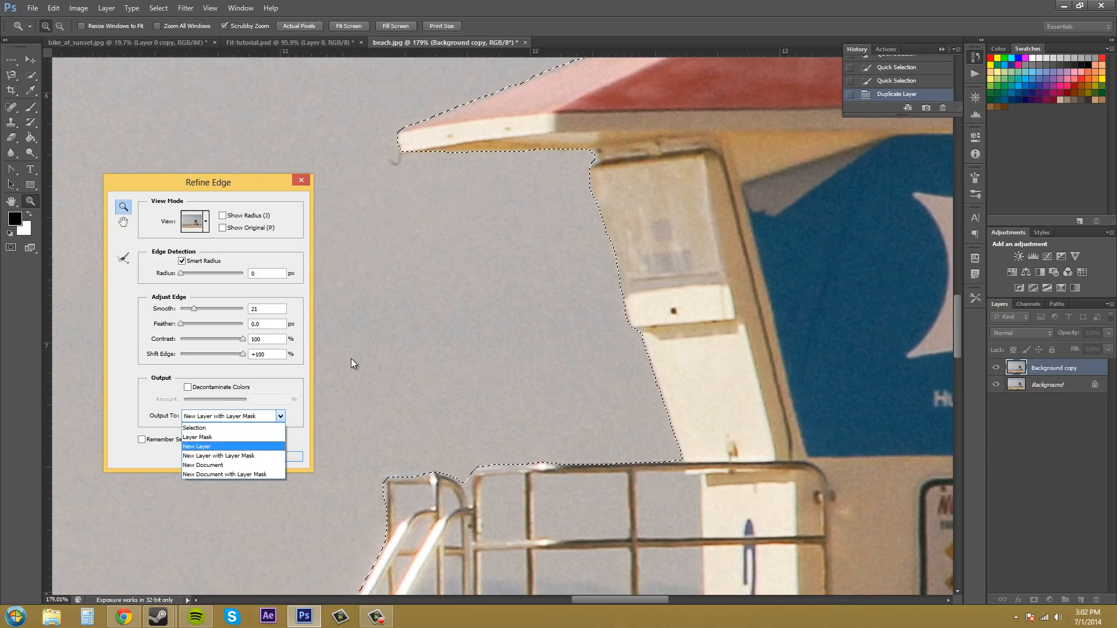
{"action": "mouse_move", "coordinate": [198, 437]}
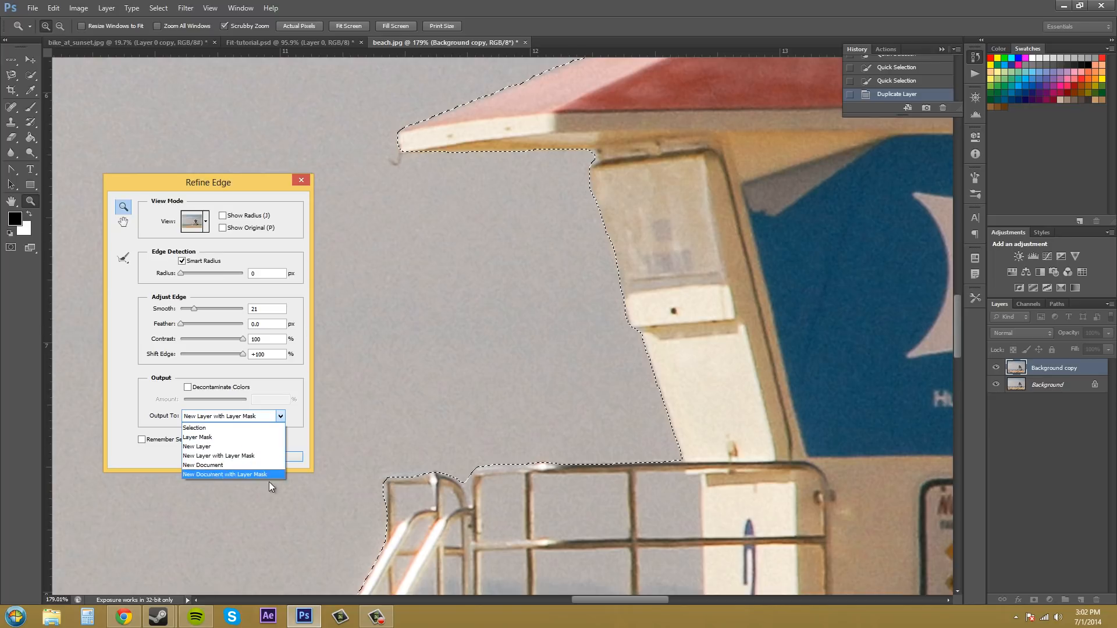
{"action": "mouse_move", "coordinate": [211, 447]}
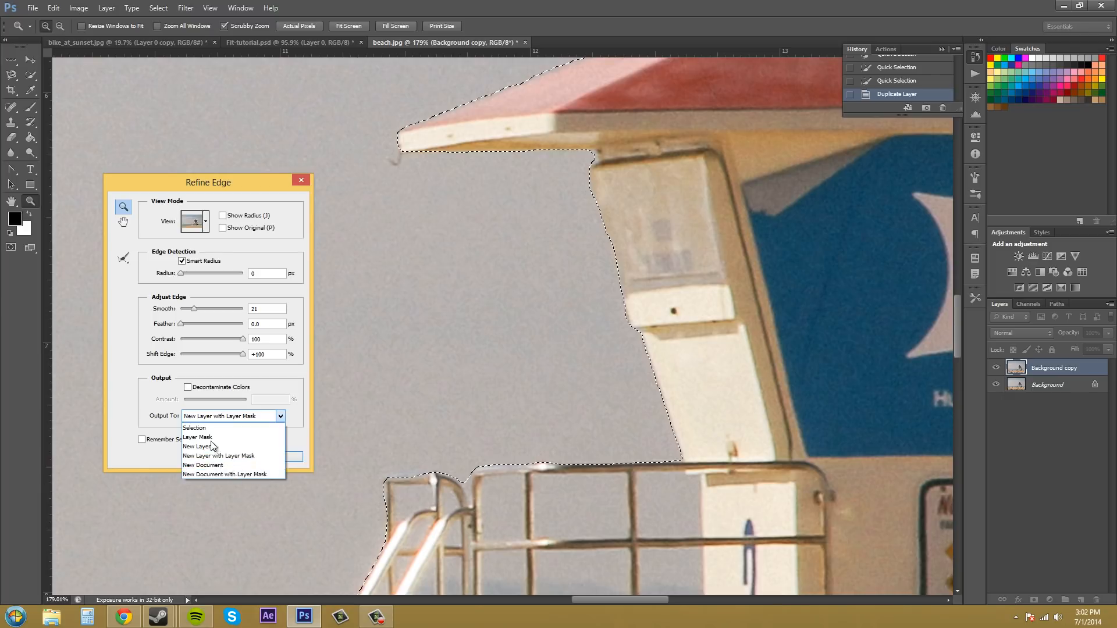
Step: Set Output To New Layer and apply Refine Edge with OK
{"action": "left_click", "coordinate": [218, 456]}
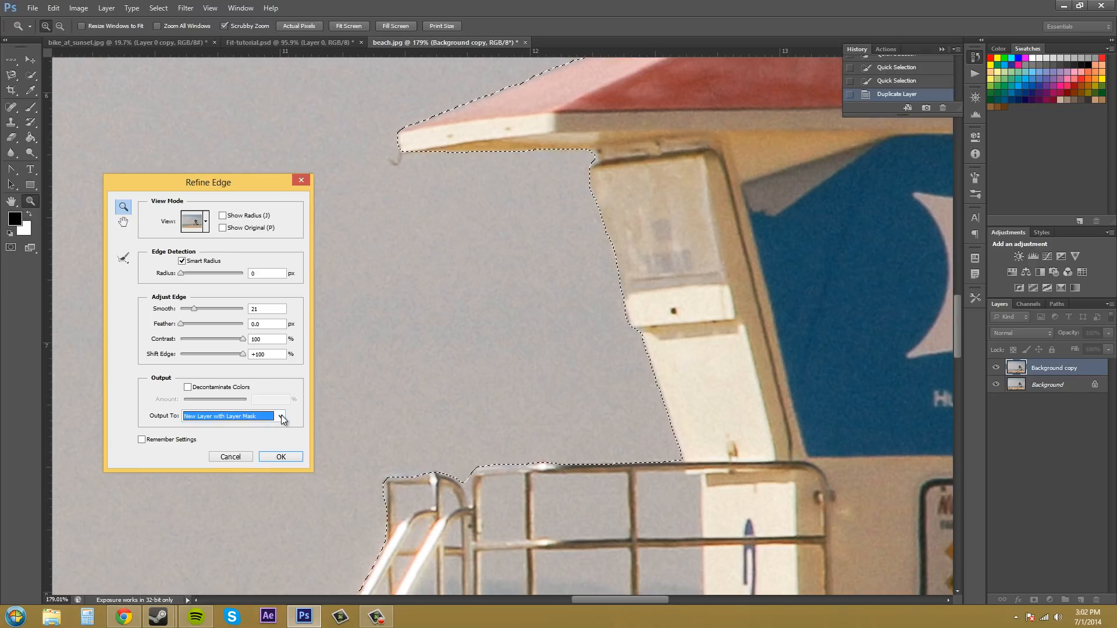
{"action": "left_click", "coordinate": [280, 415]}
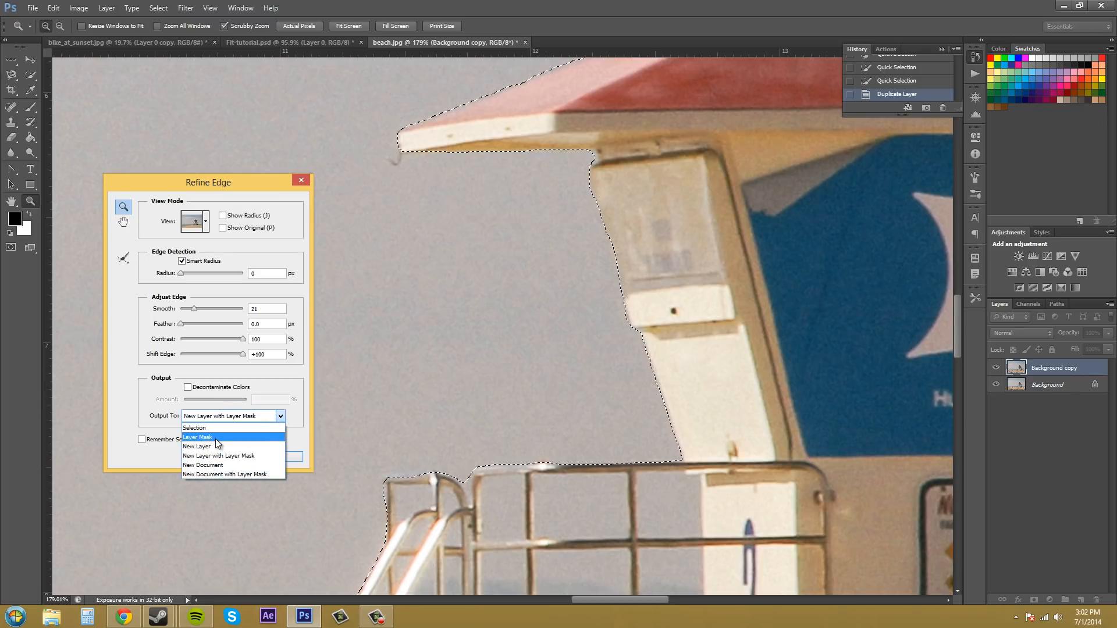
{"action": "left_click", "coordinate": [196, 446]}
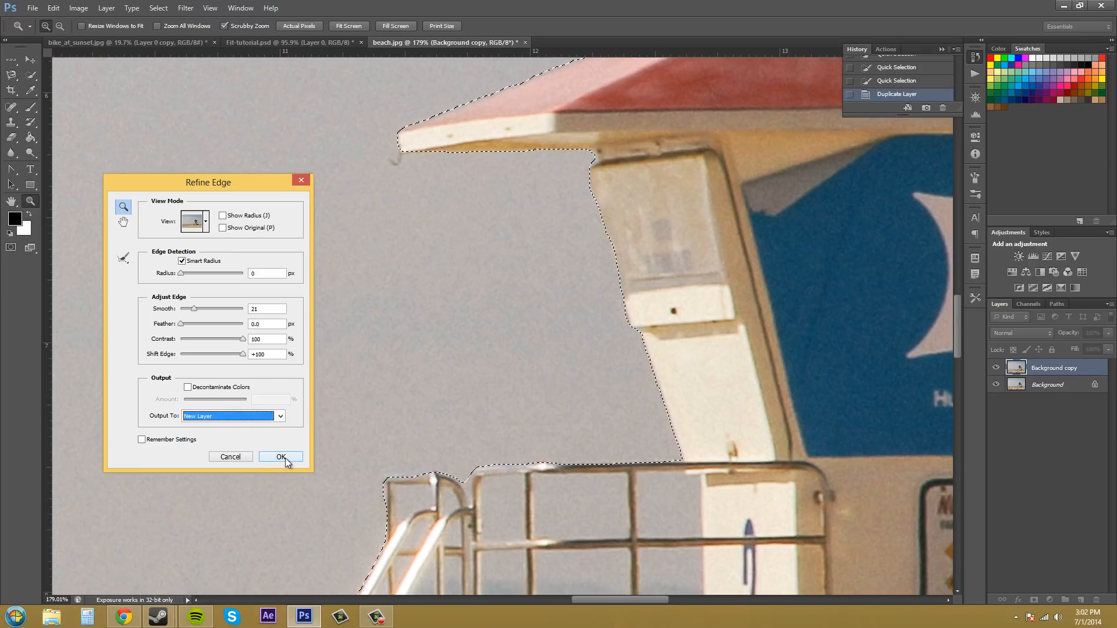
{"action": "left_click", "coordinate": [280, 457]}
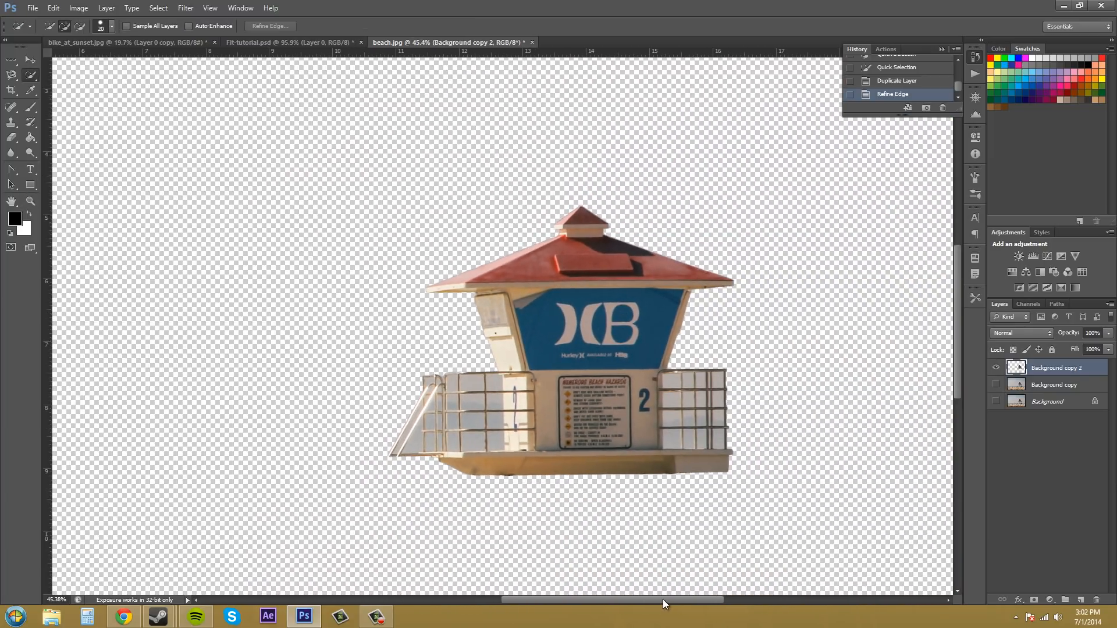
Step: Review the new Background copy 2 tower layer and deselect with Ctrl+D
{"action": "left_click_drag", "start_coordinate": [705, 282], "coordinate": [754, 283]}
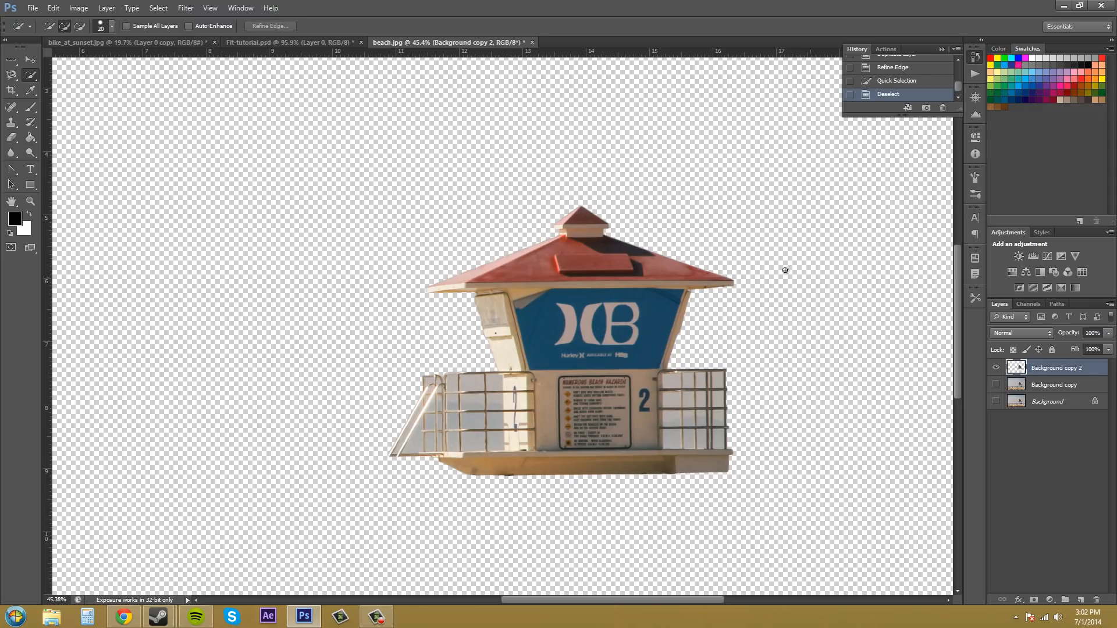
{"action": "left_click", "coordinate": [11, 59]}
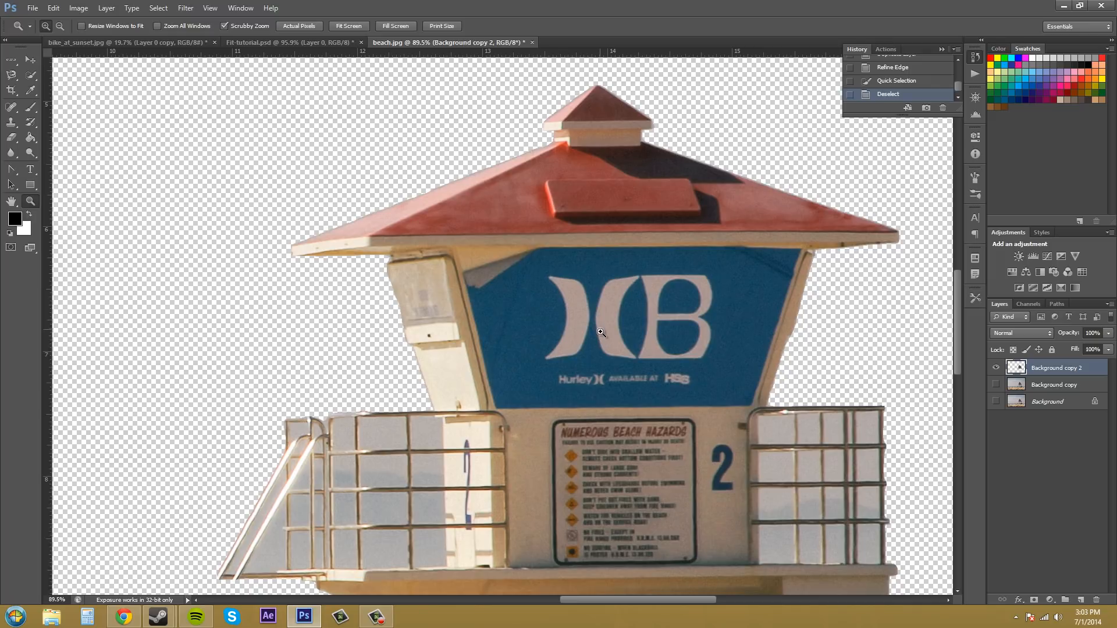
{"action": "mouse_move", "coordinate": [747, 156]}
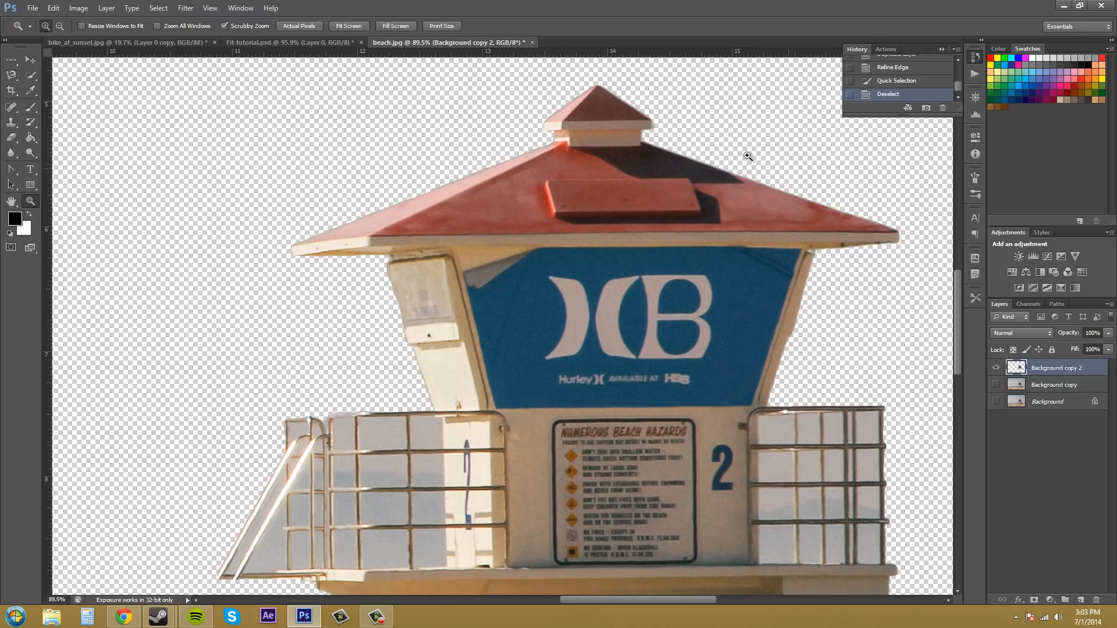
{"action": "mouse_move", "coordinate": [865, 270]}
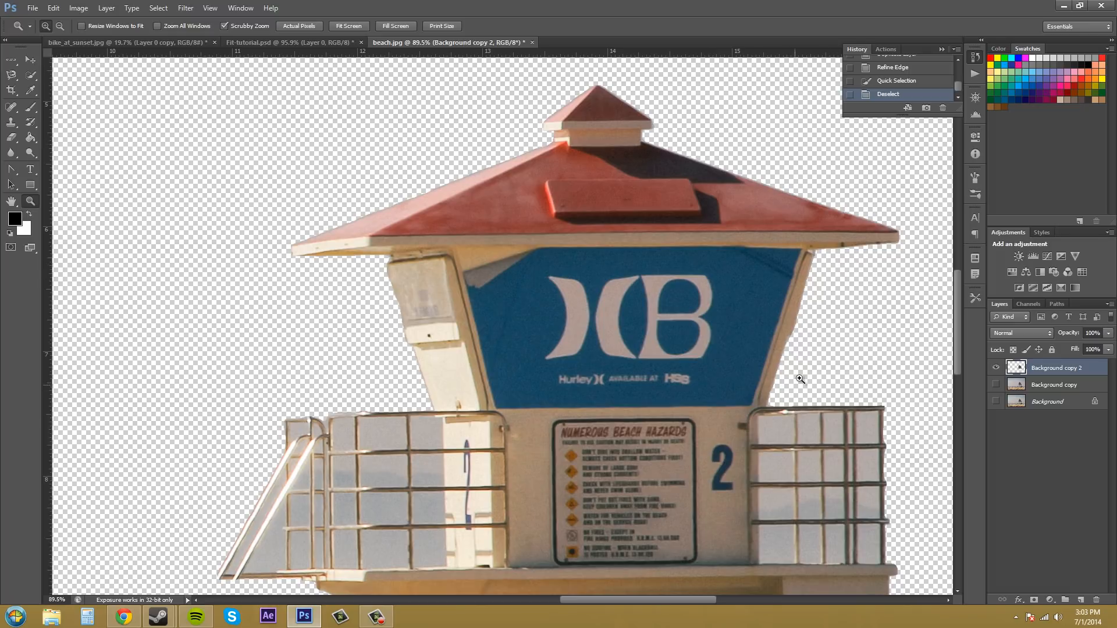
{"action": "mouse_move", "coordinate": [897, 254]}
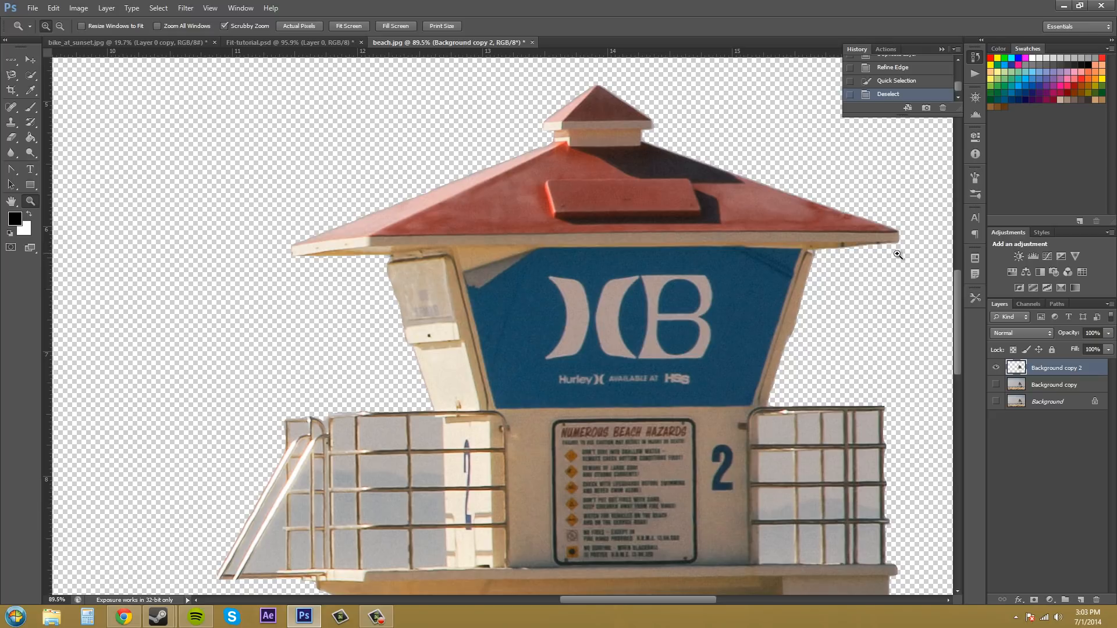
{"action": "mouse_move", "coordinate": [908, 300]}
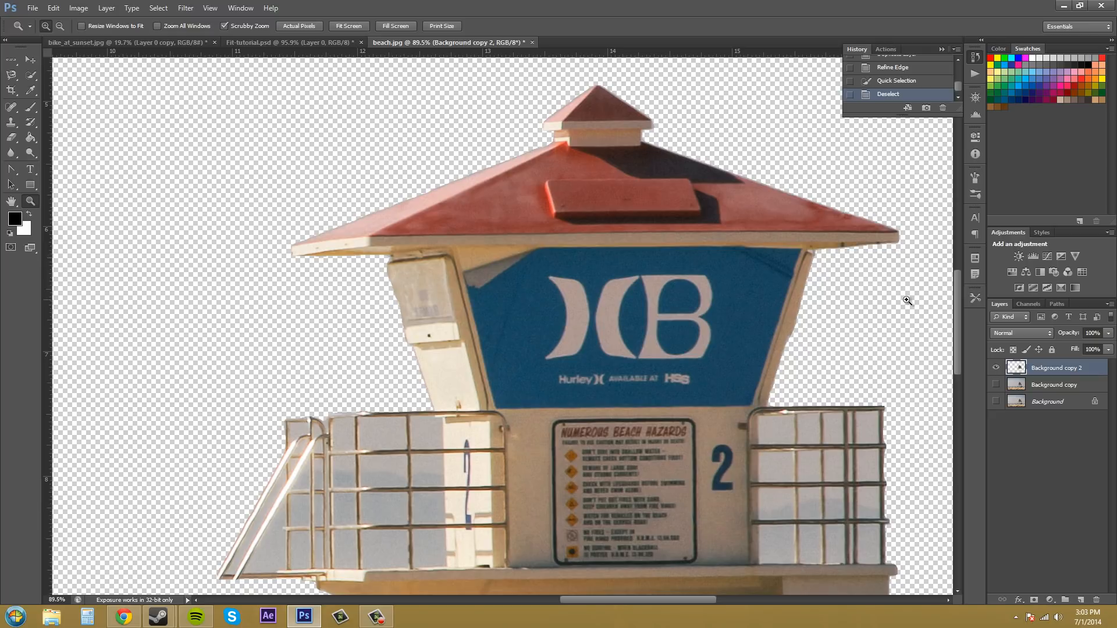